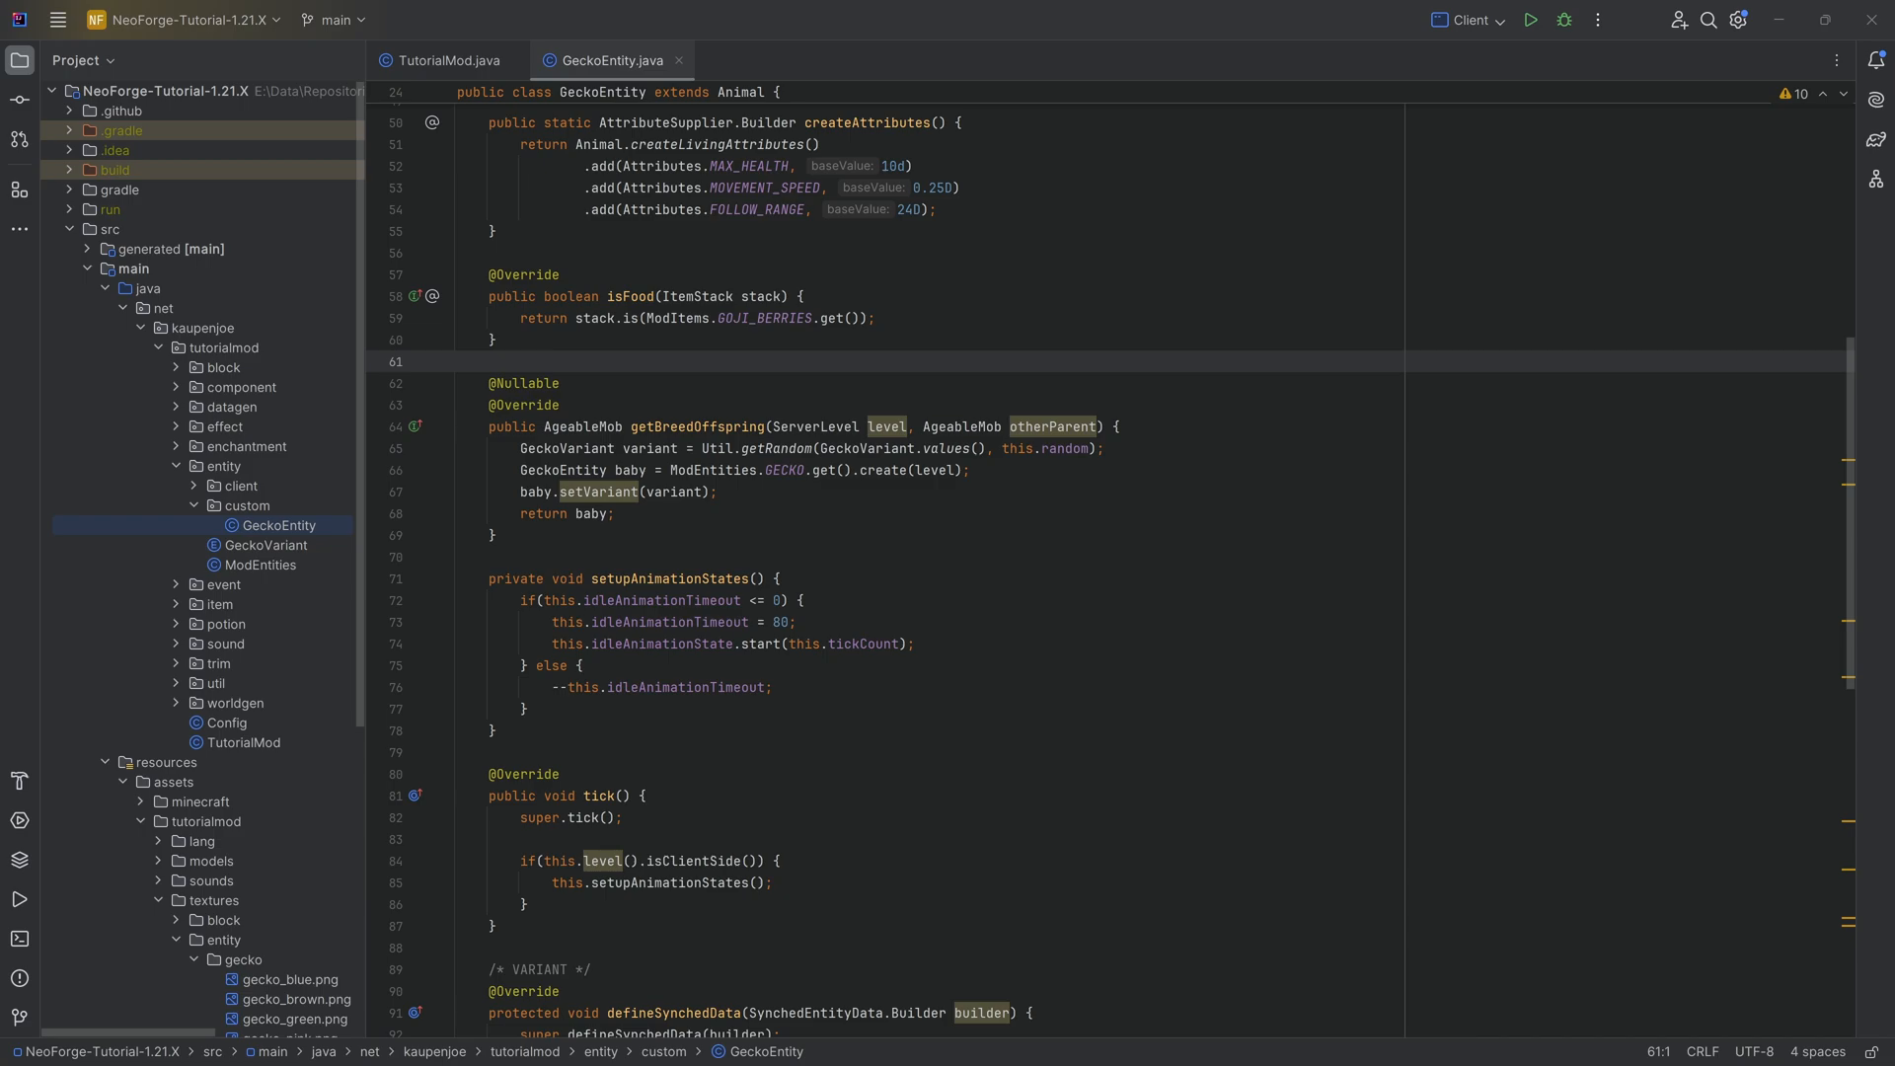
# Add a /* SOUNDS */ comment below finalizeSpawn at the end of GeckoEntity.
pyautogui.scroll(-3)
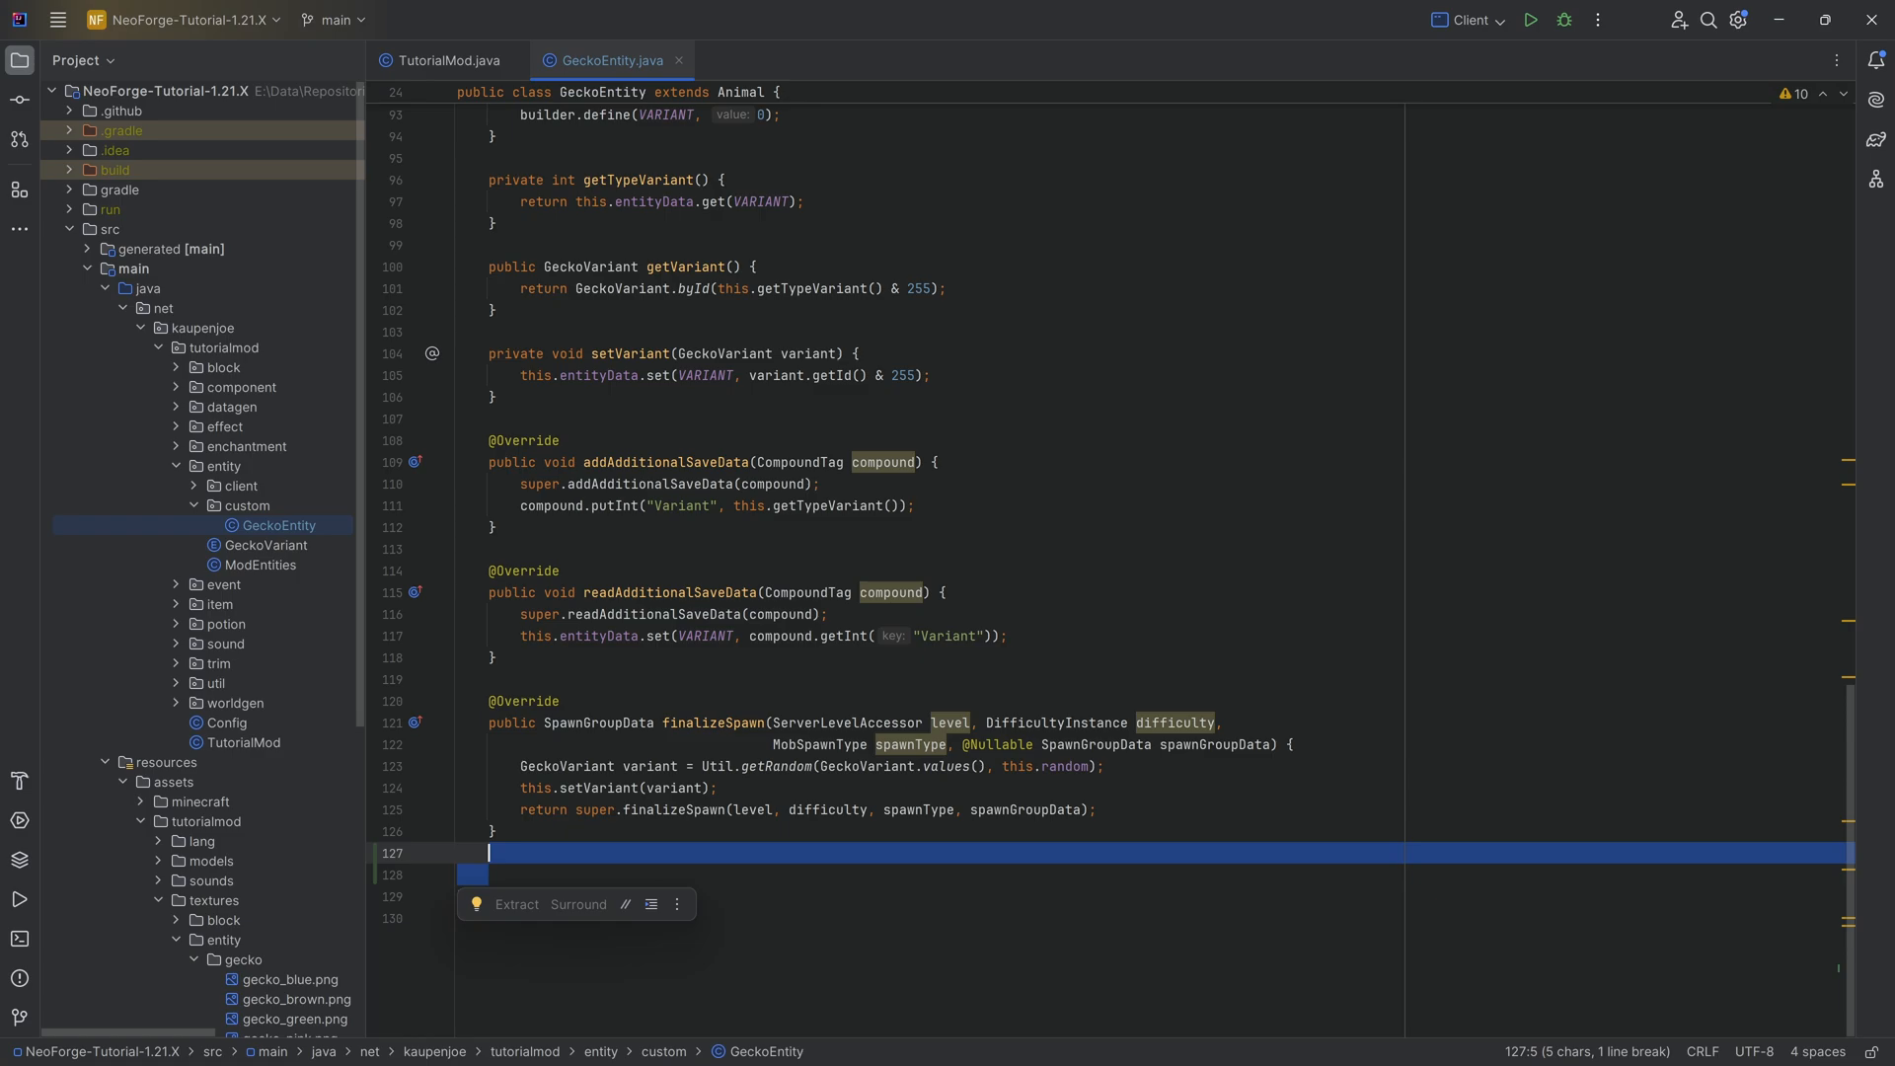
pyautogui.write('/* SOUNDS */')
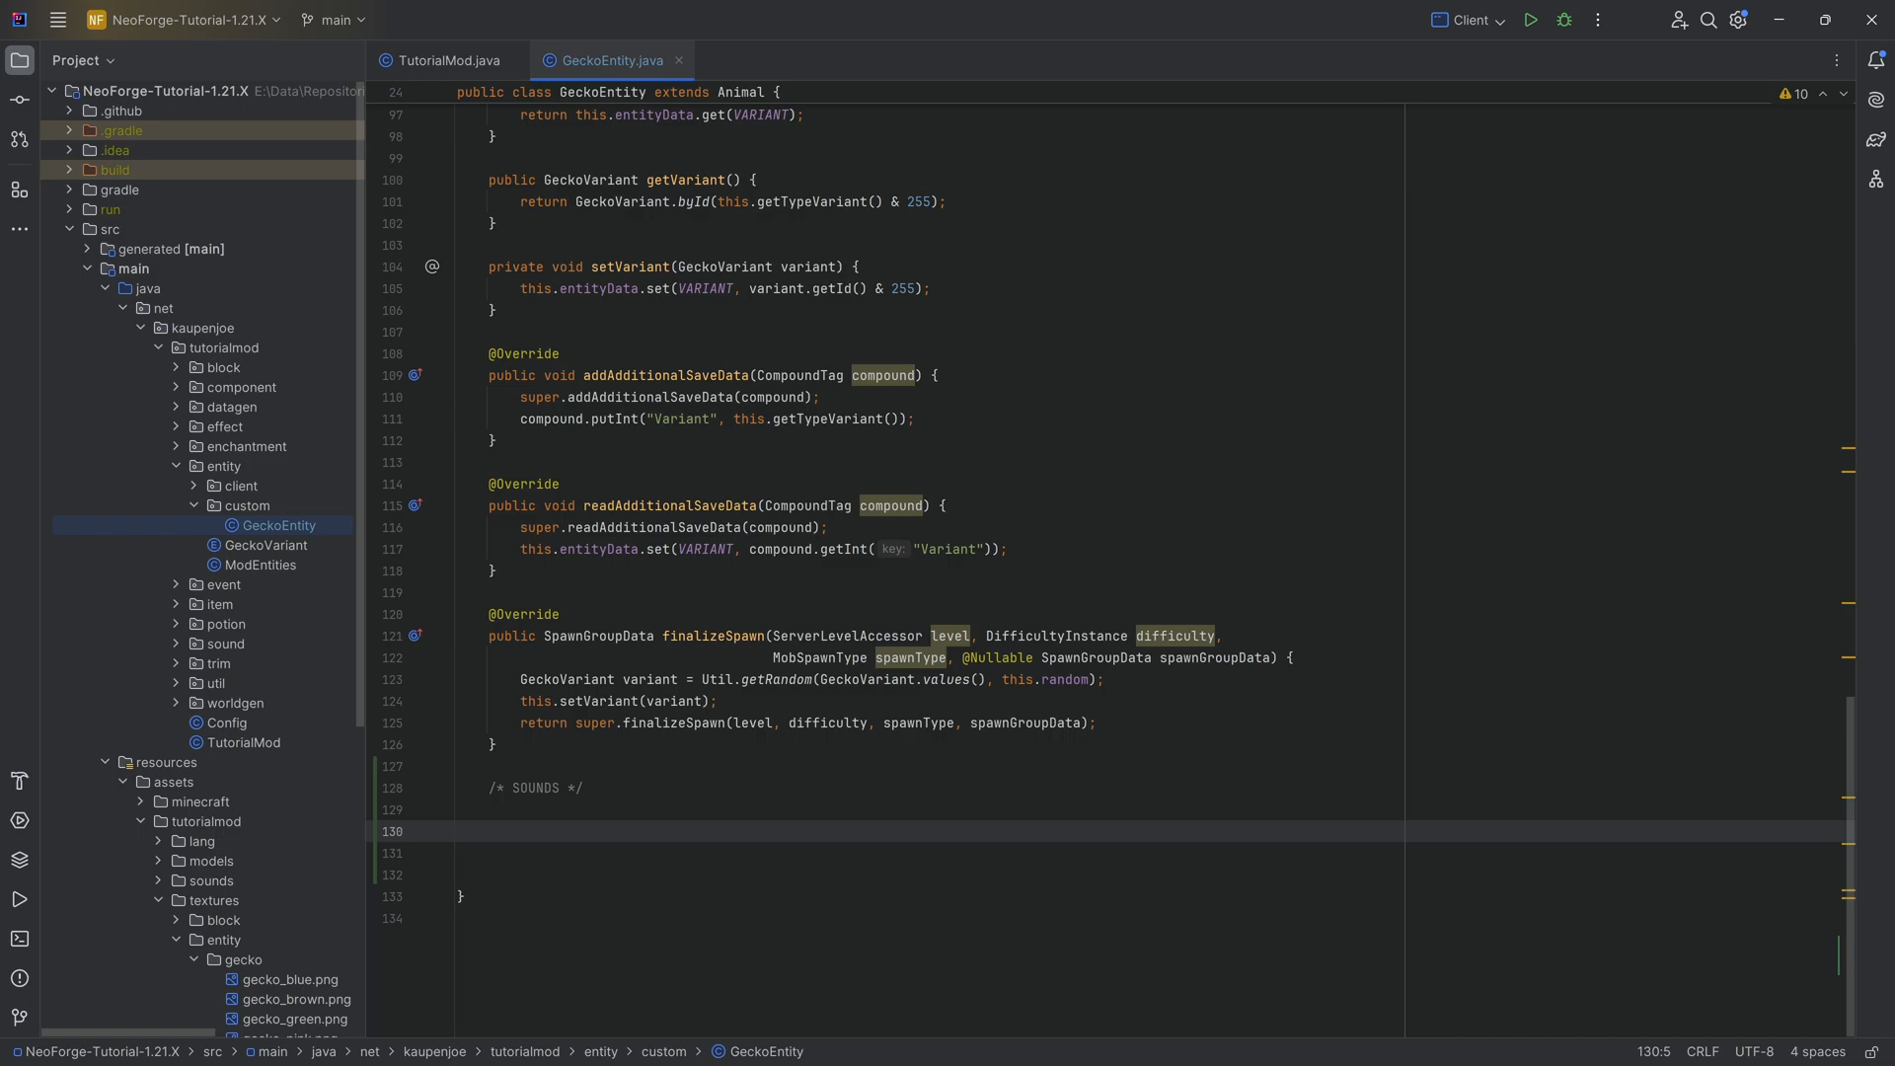
pyautogui.write('sound')
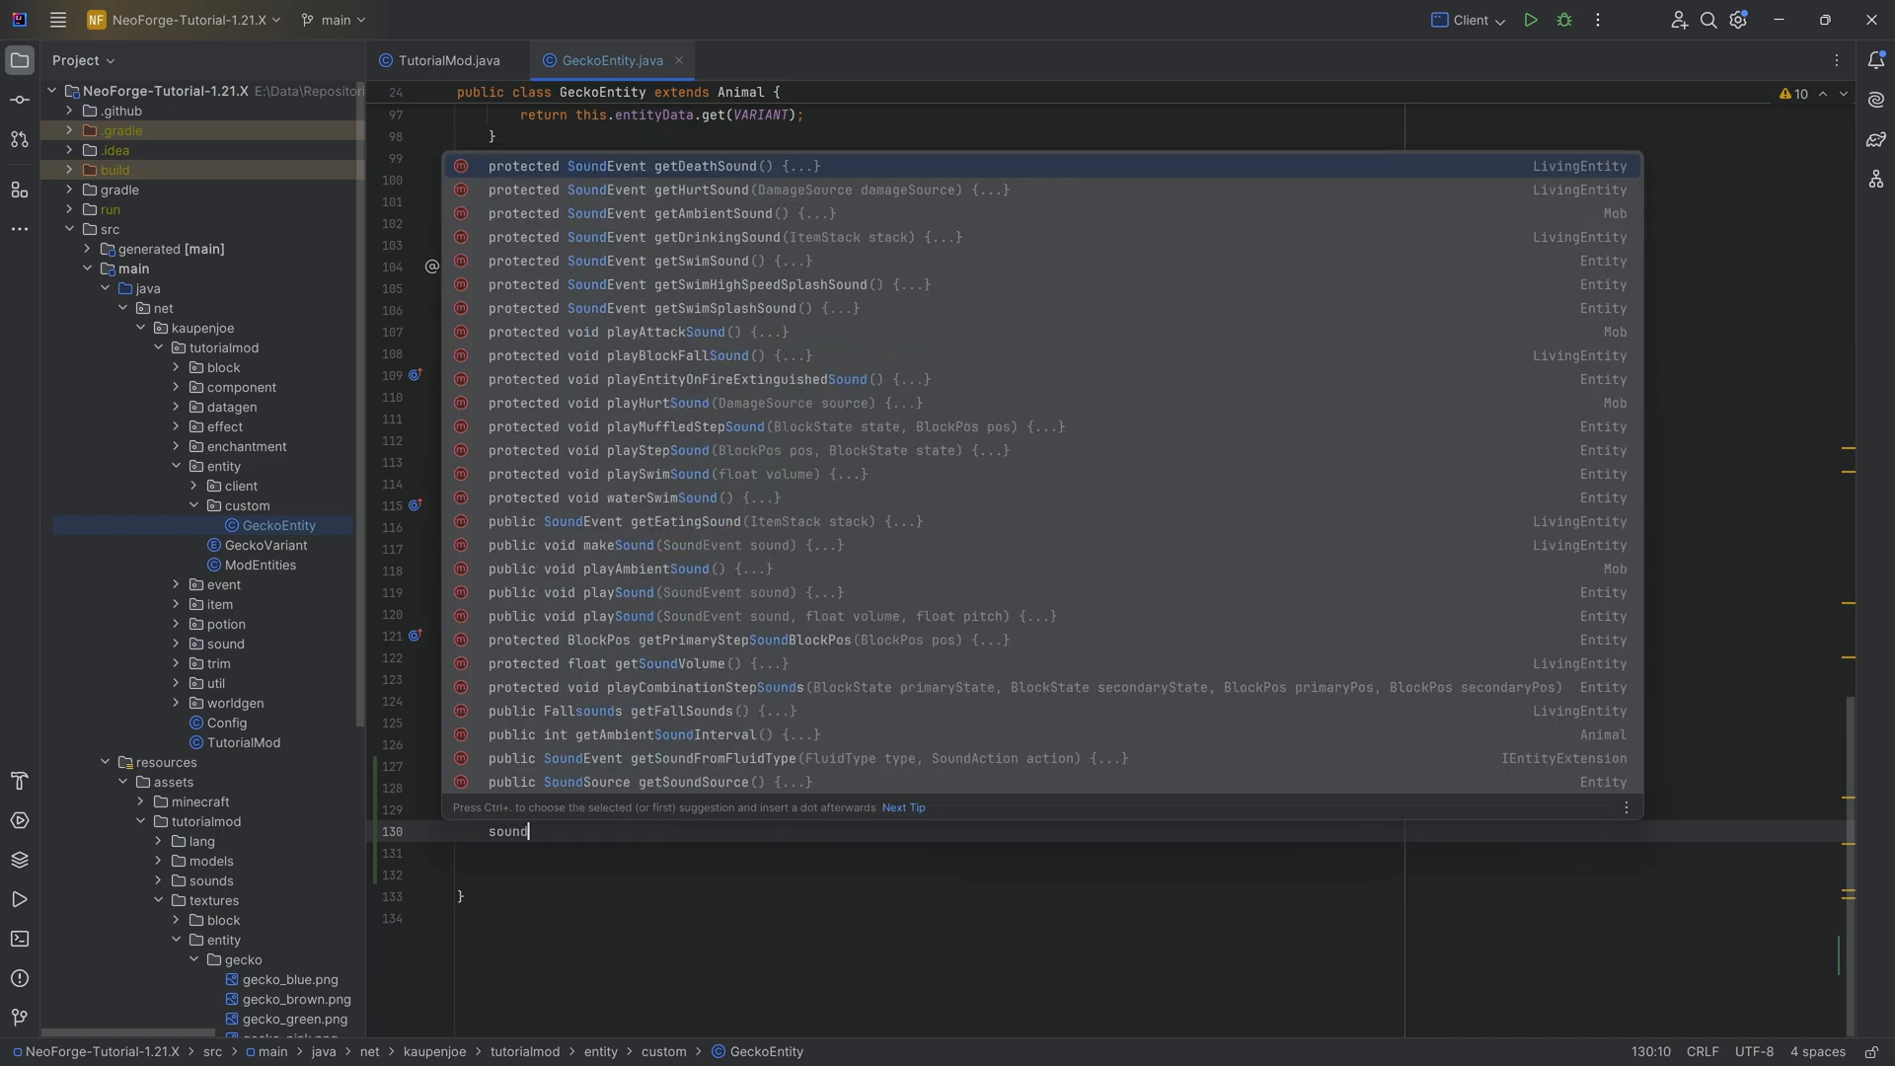
pyautogui.moveTo(668, 178)
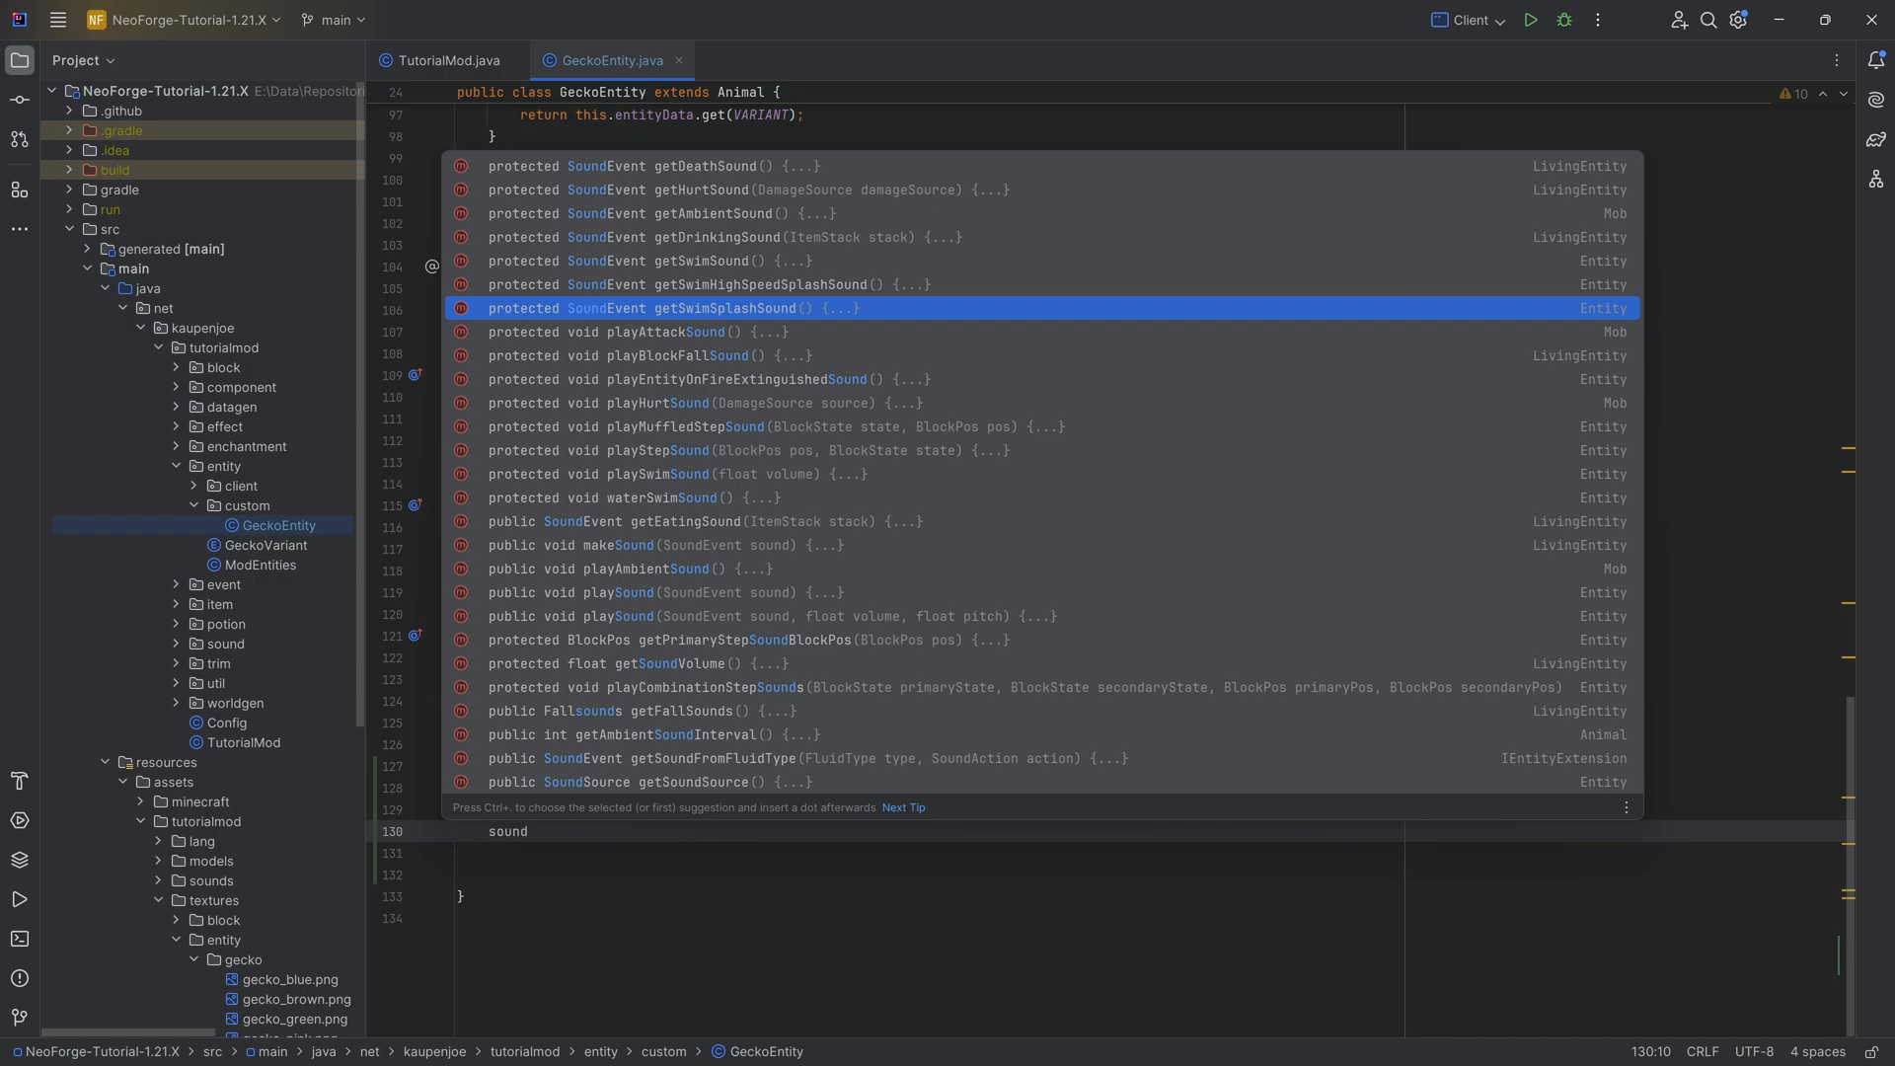
pyautogui.moveTo(619, 307)
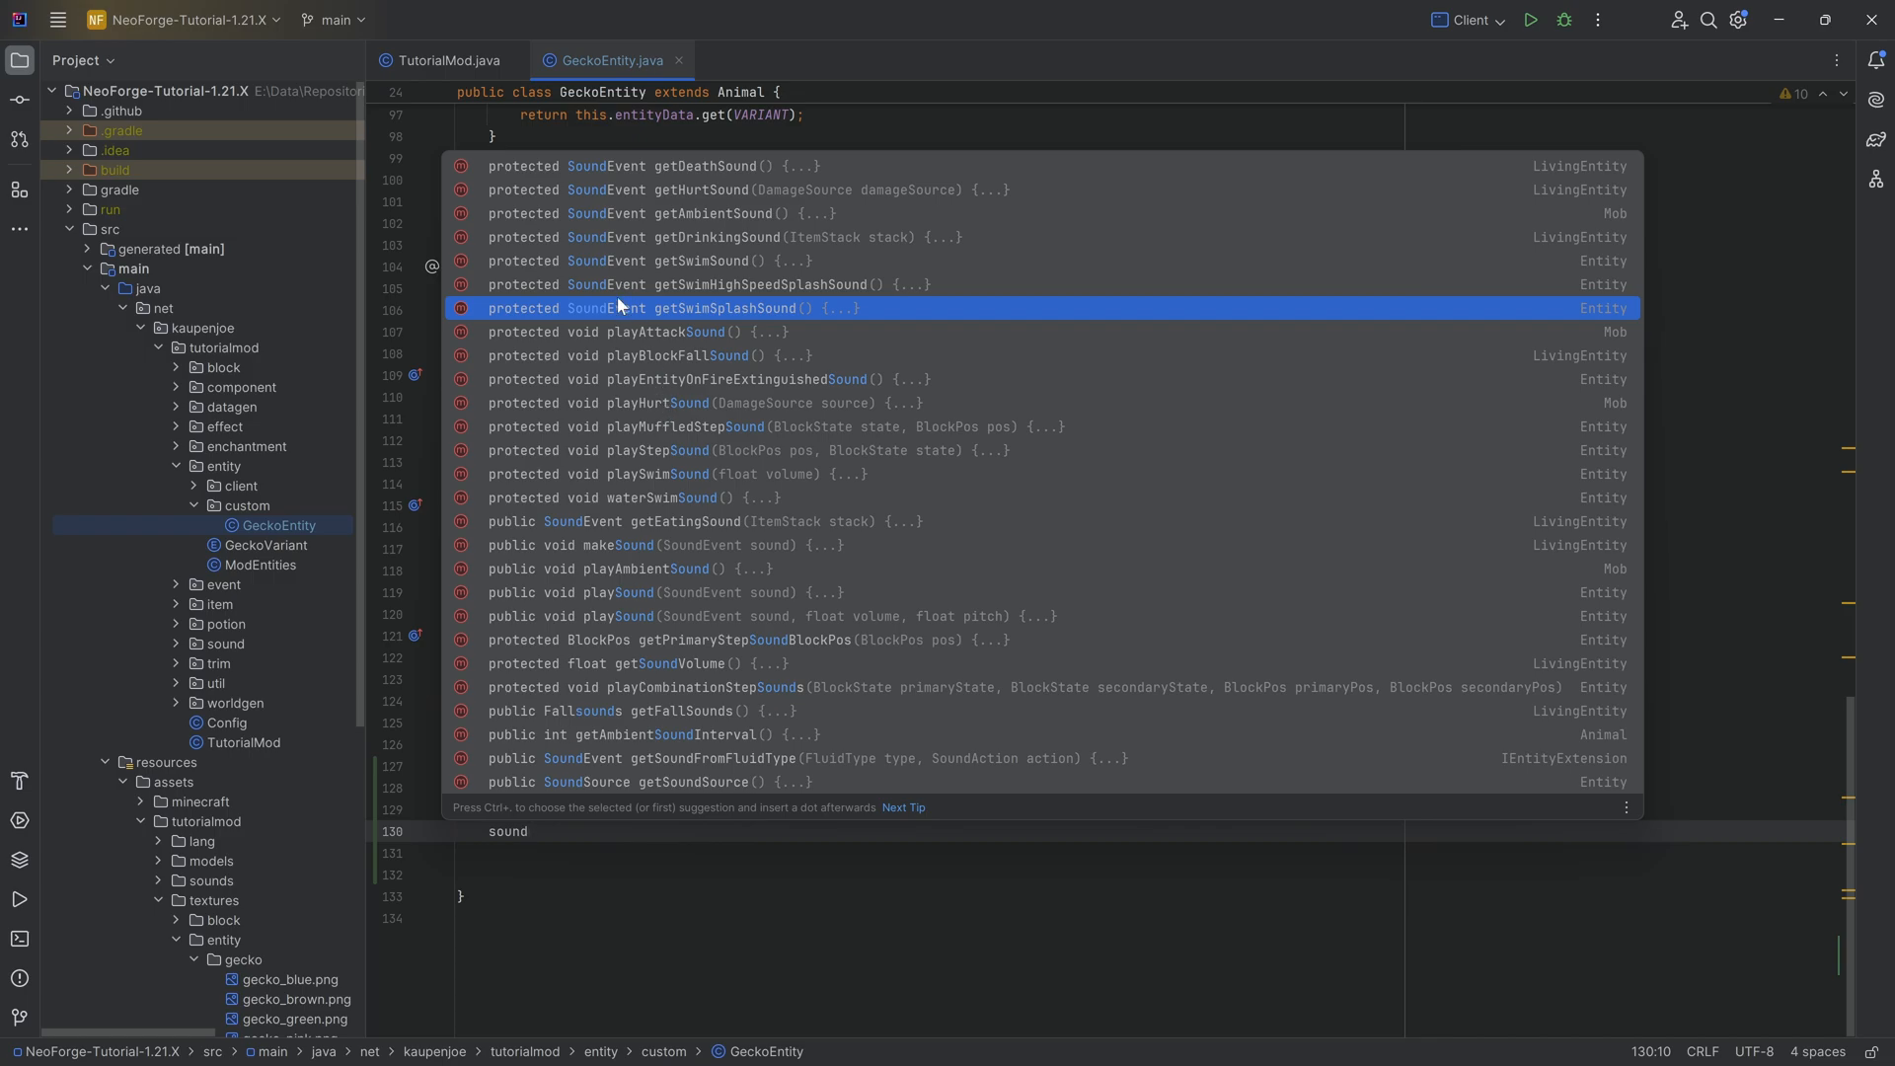
pyautogui.moveTo(614, 269)
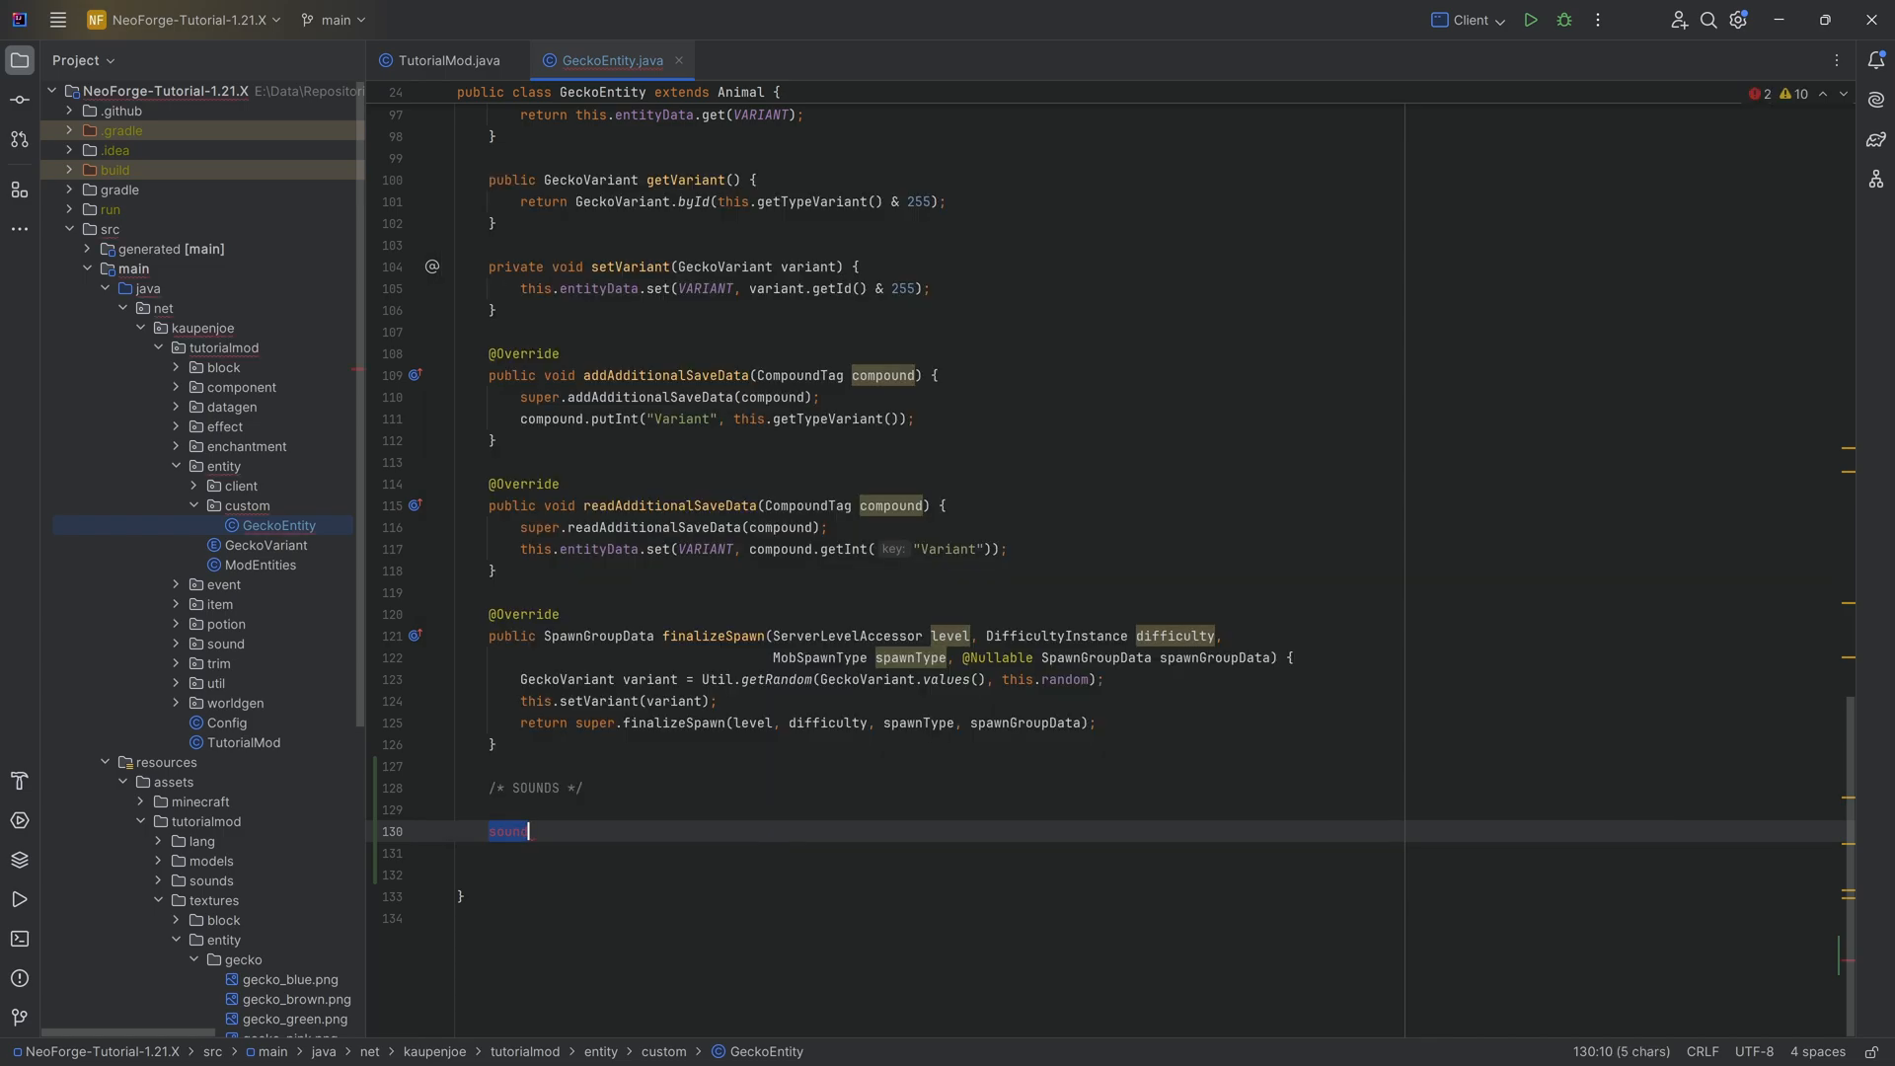
# Insert getAmbientSound, getHurtSound and getDeathSound override stubs via completion.
pyautogui.write('getambientSound() {')
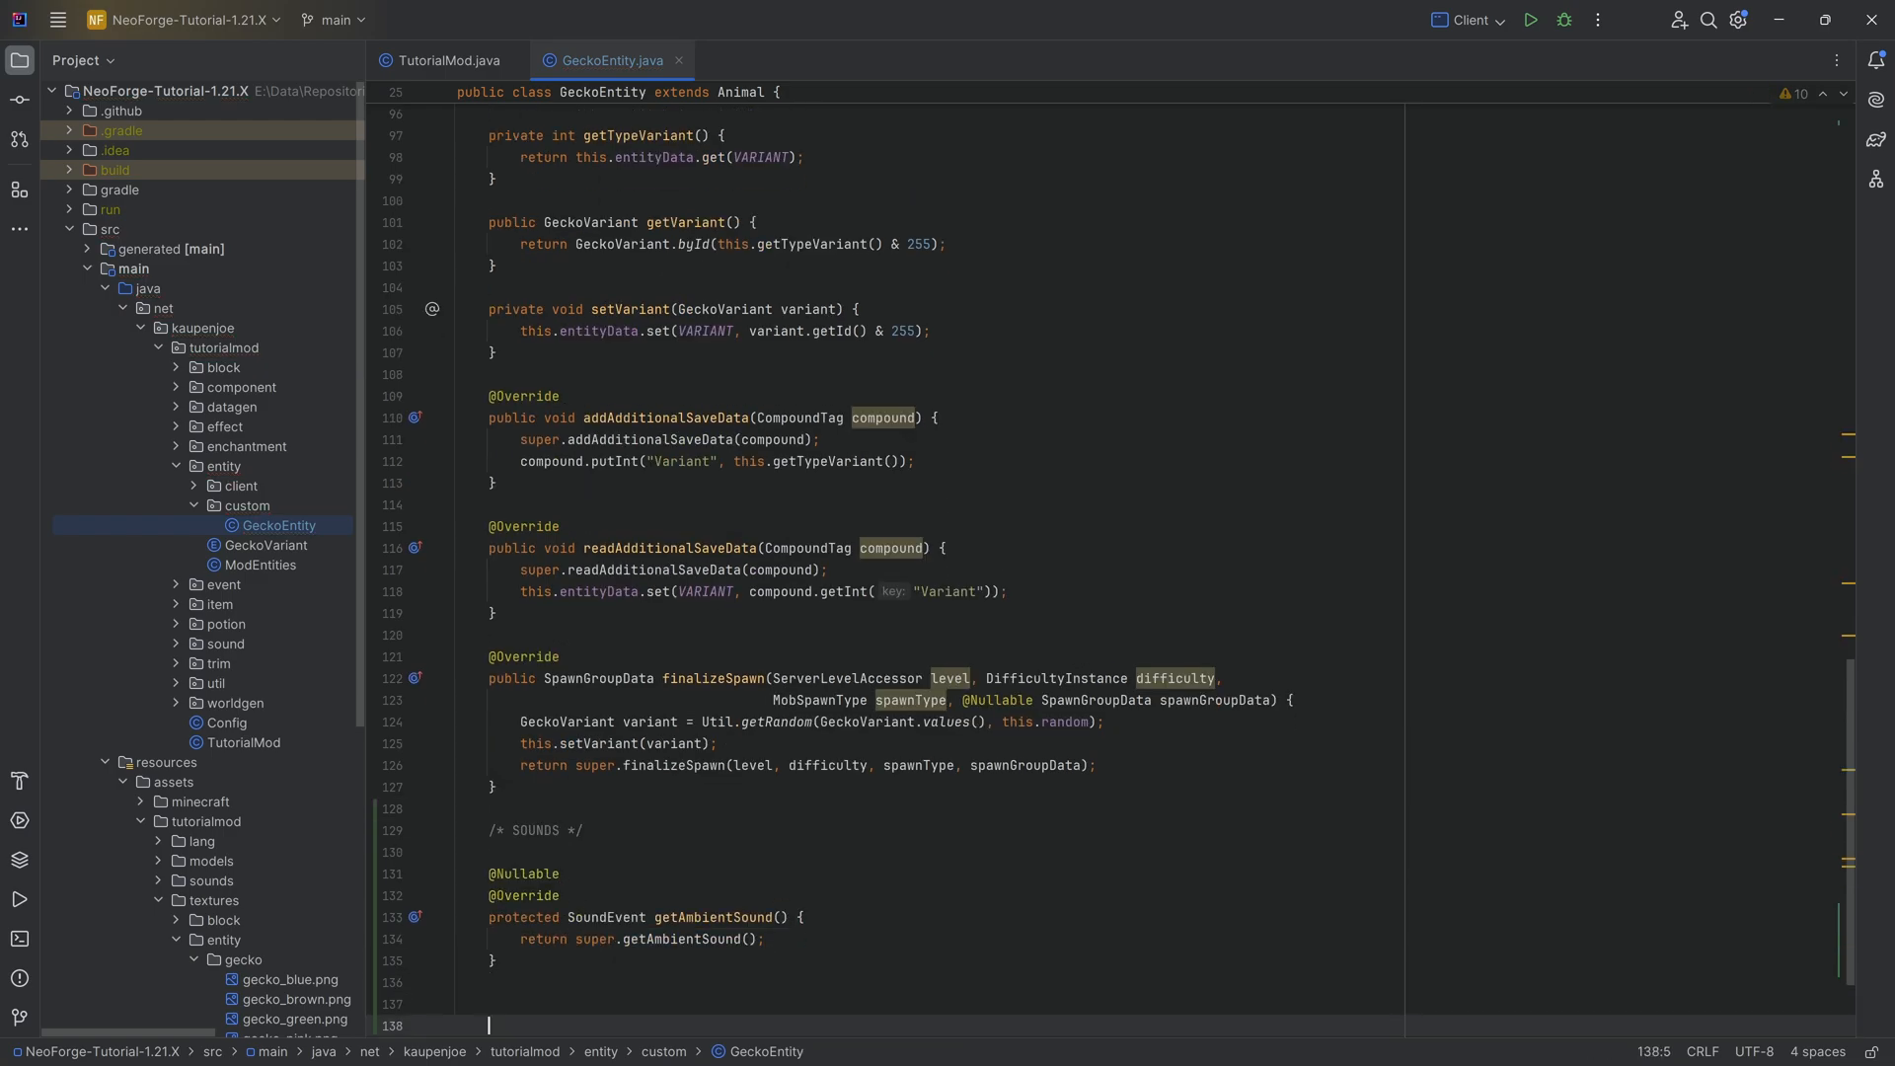
pyautogui.write('geth')
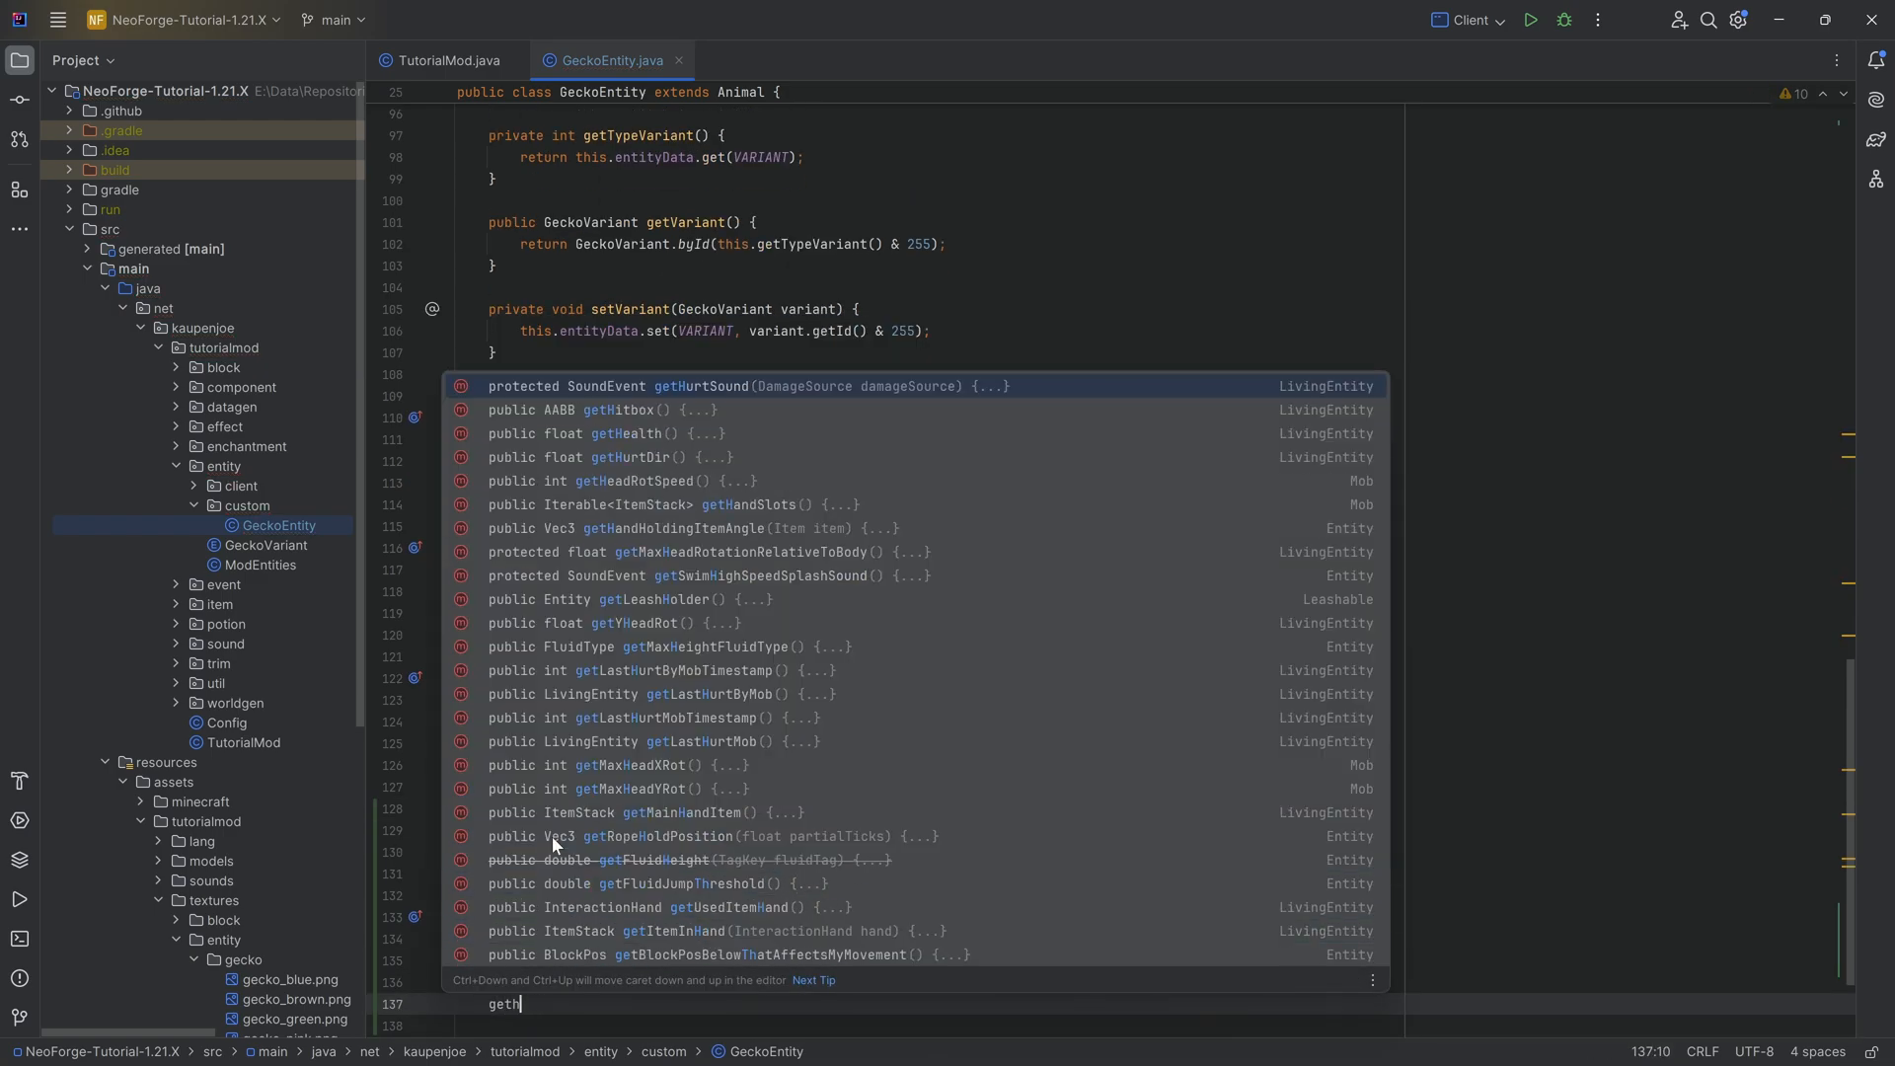
pyautogui.write('urt')
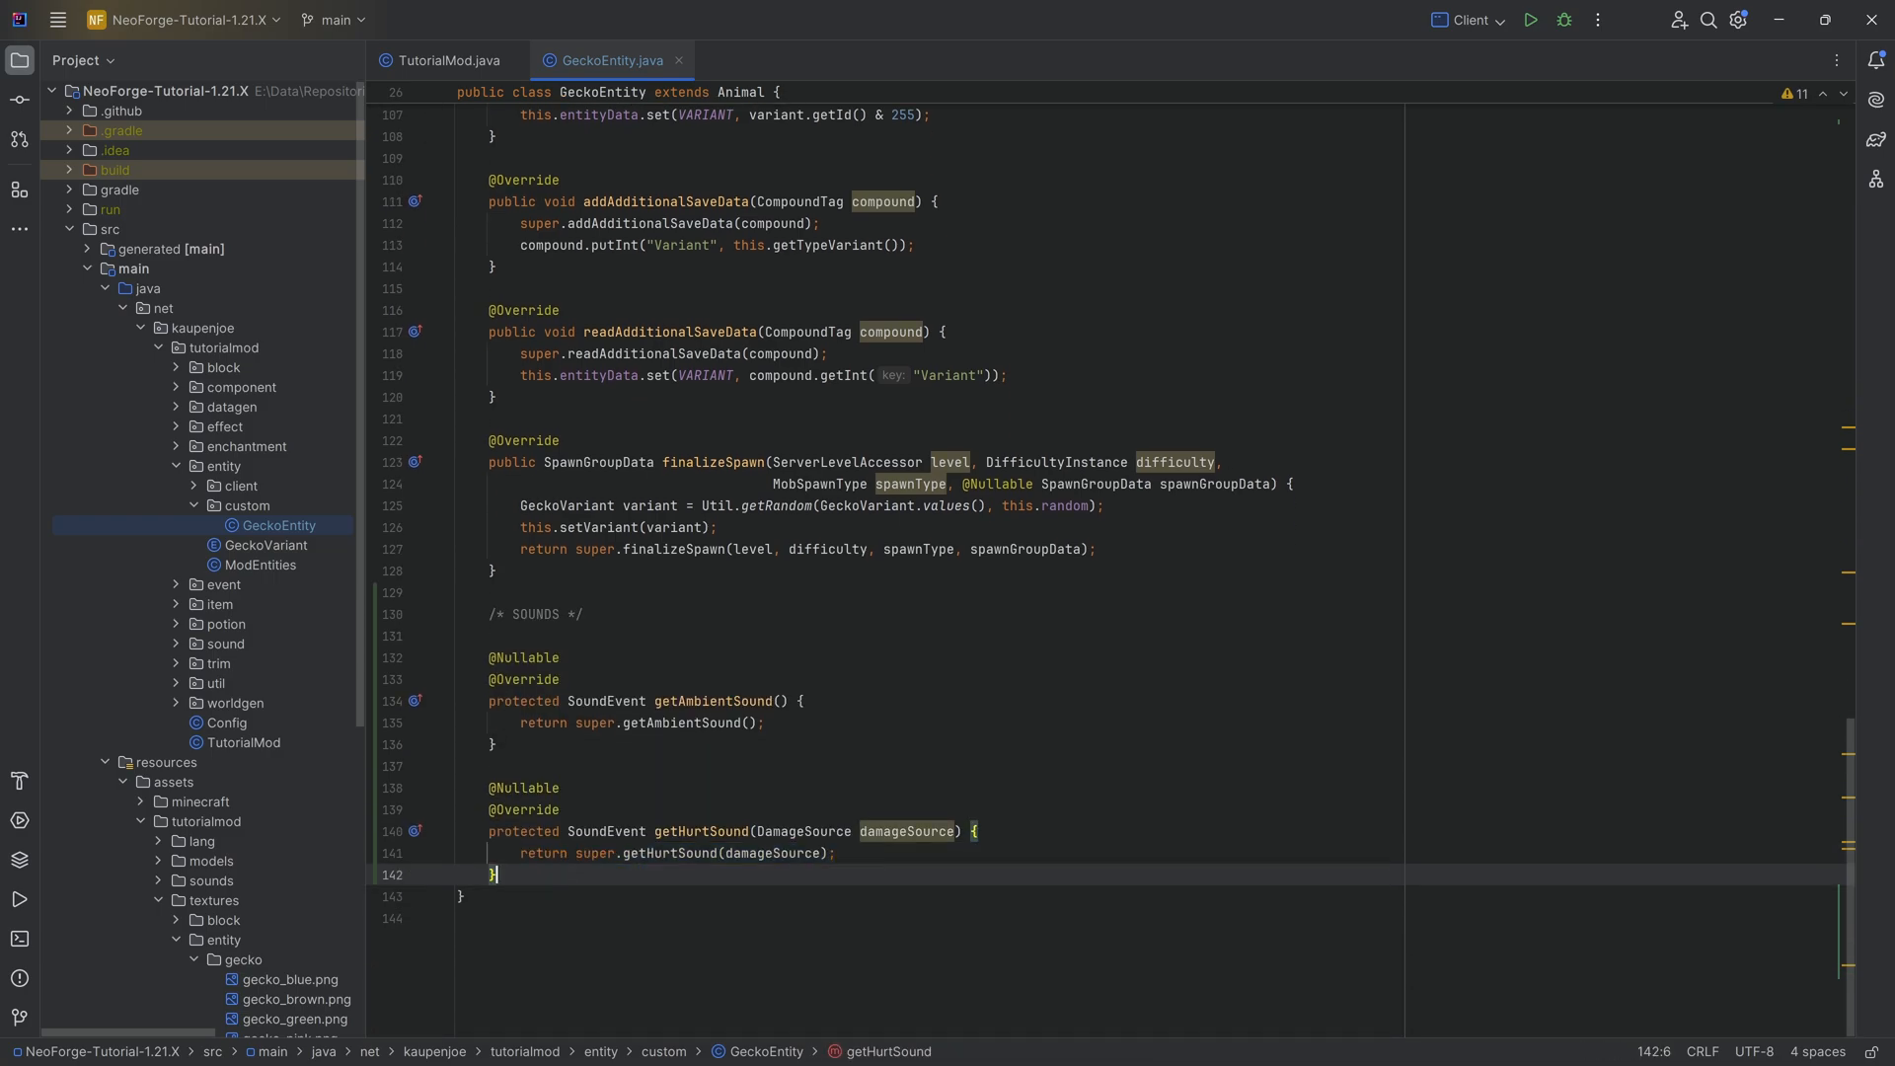
pyautogui.write('getDeathSound() {')
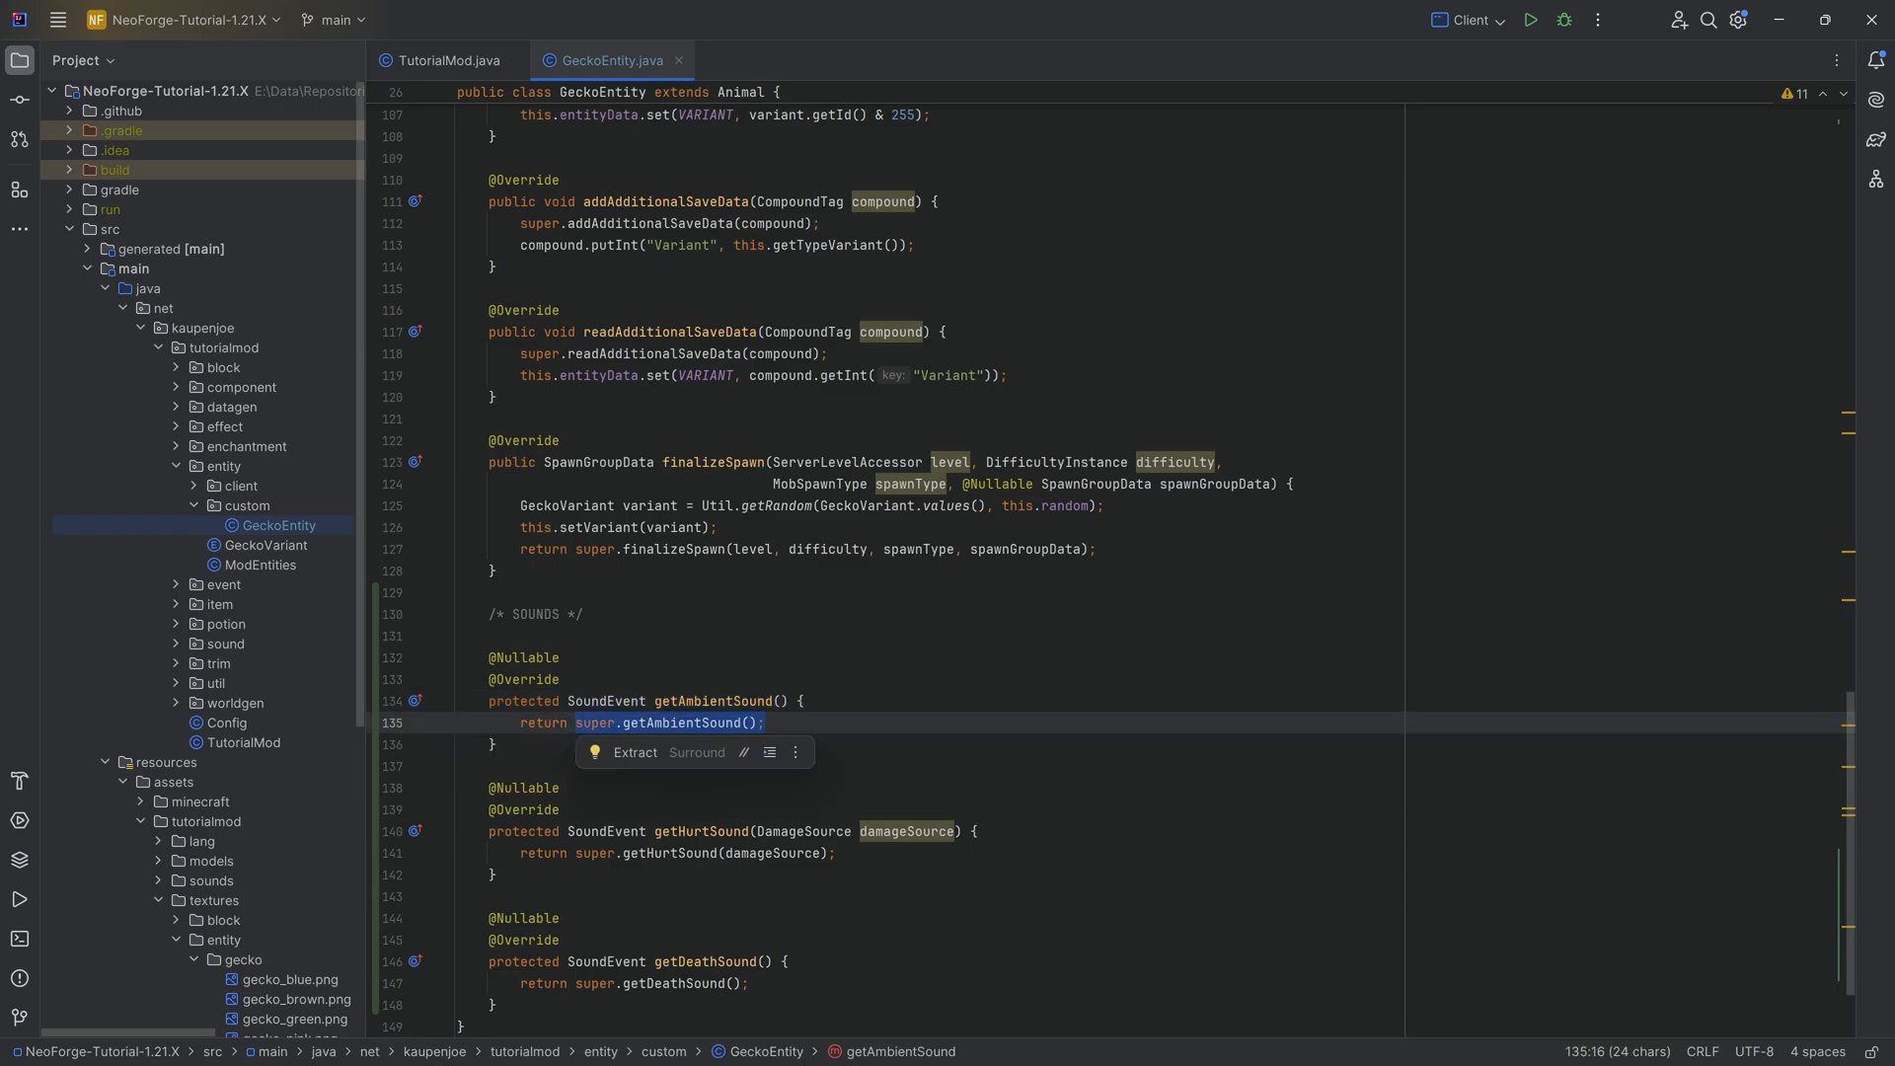
# Return SoundEvents.PANDA_AMBIENT, FROG_HURT and BAT_DEATH from the three sound overrides.
pyautogui.write('SoundEvents.')
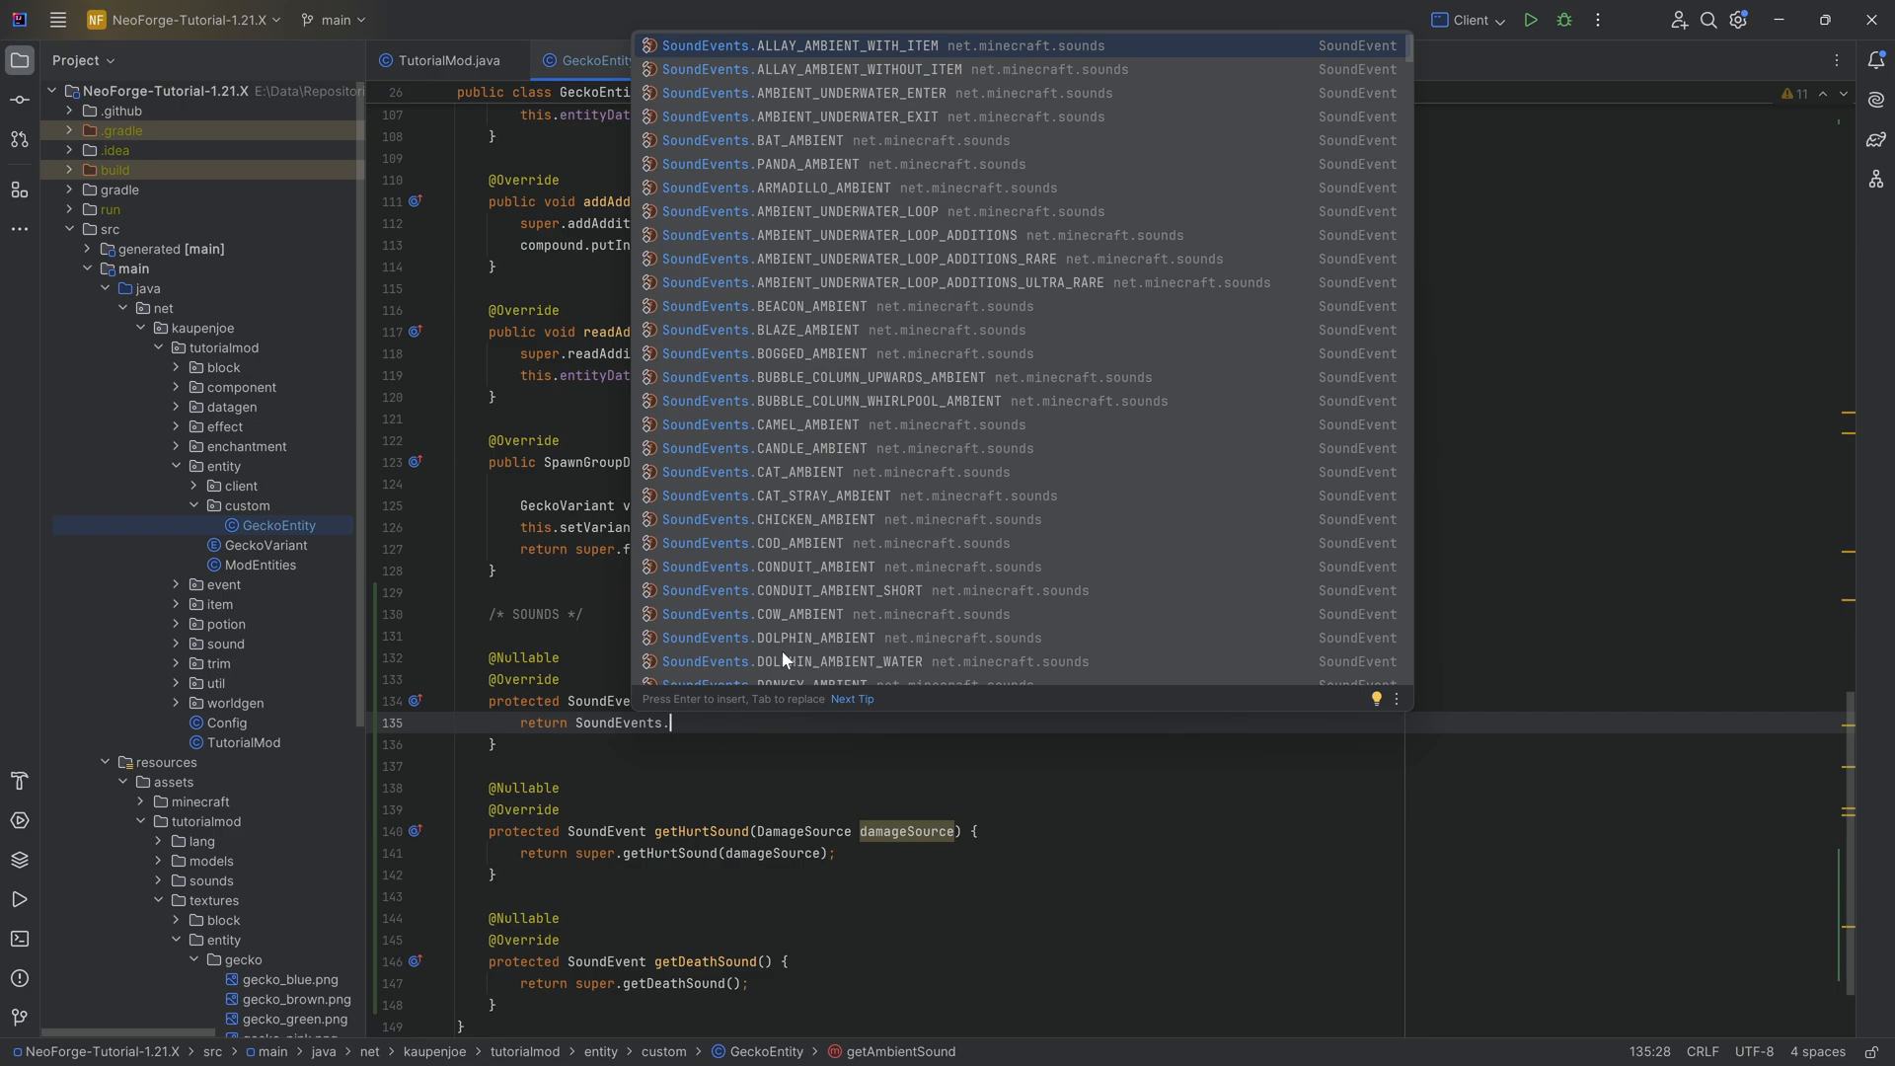
pyautogui.write('P')
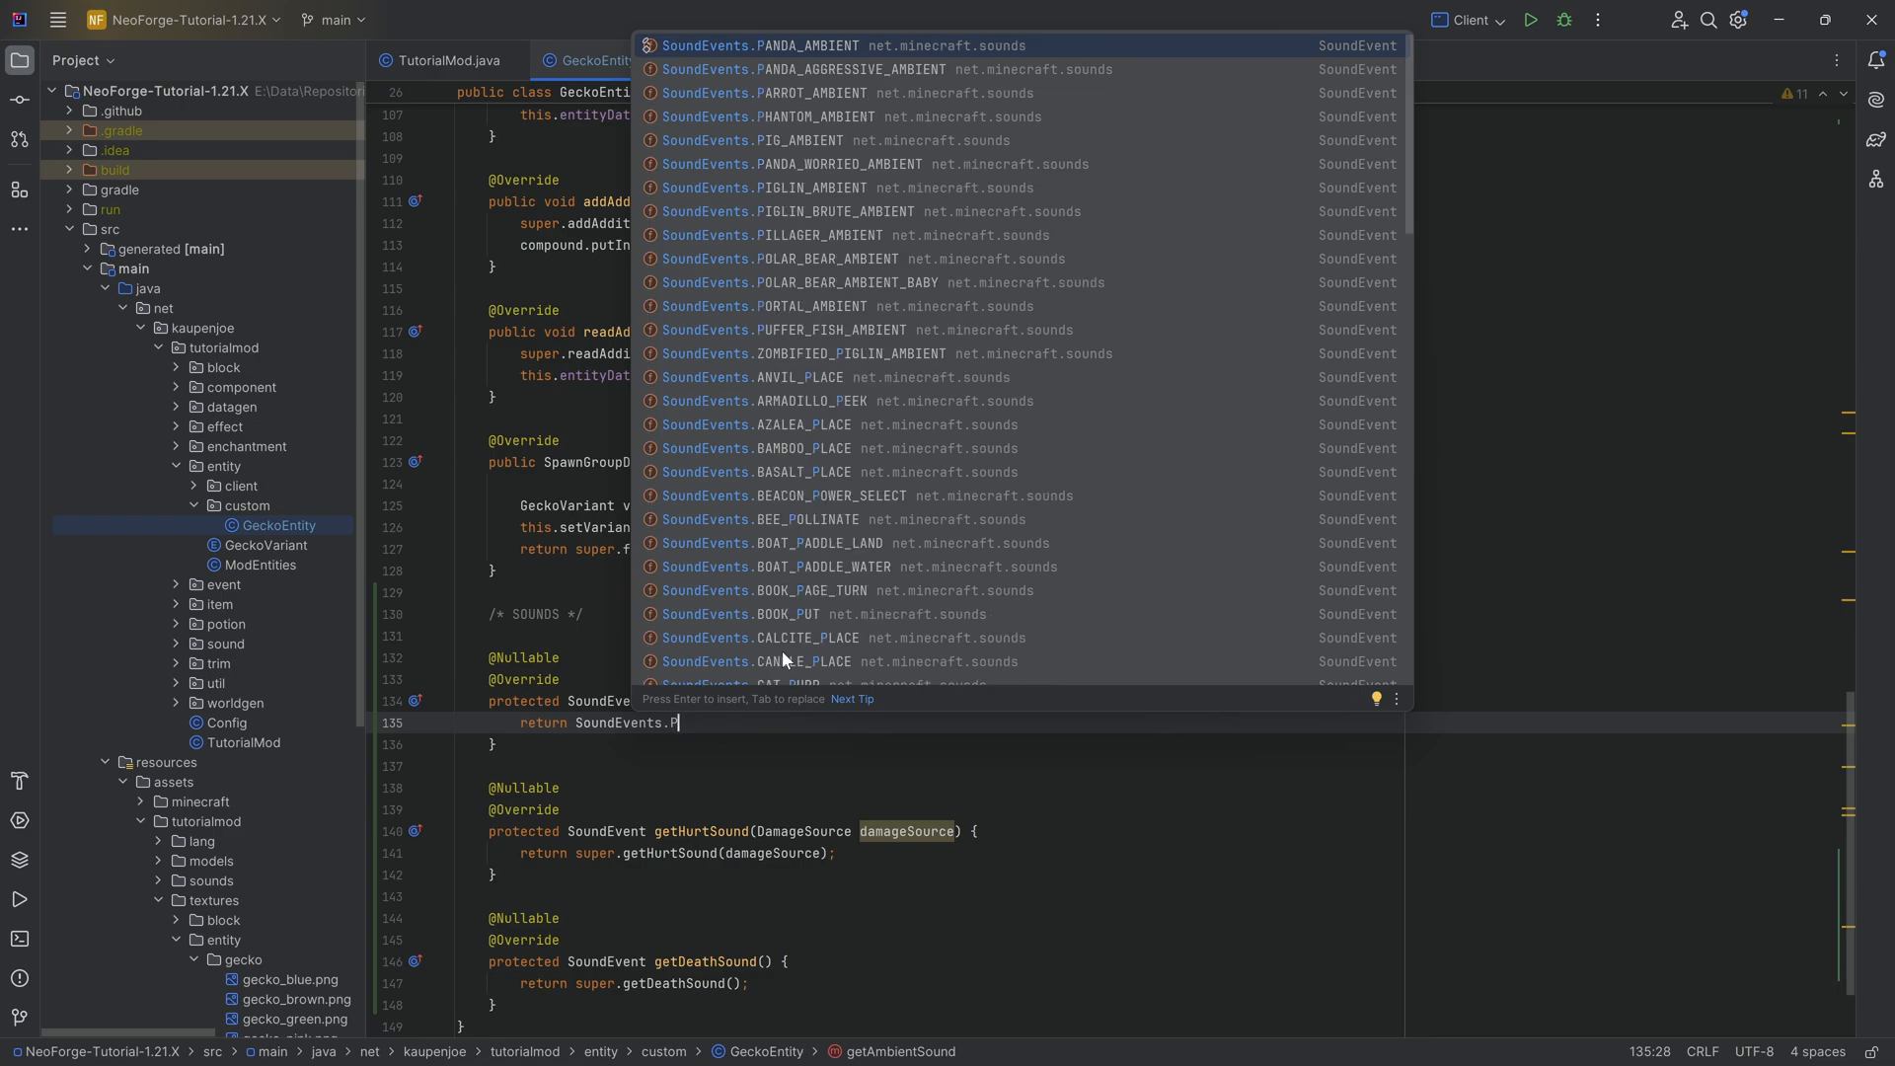
pyautogui.press('Enter')
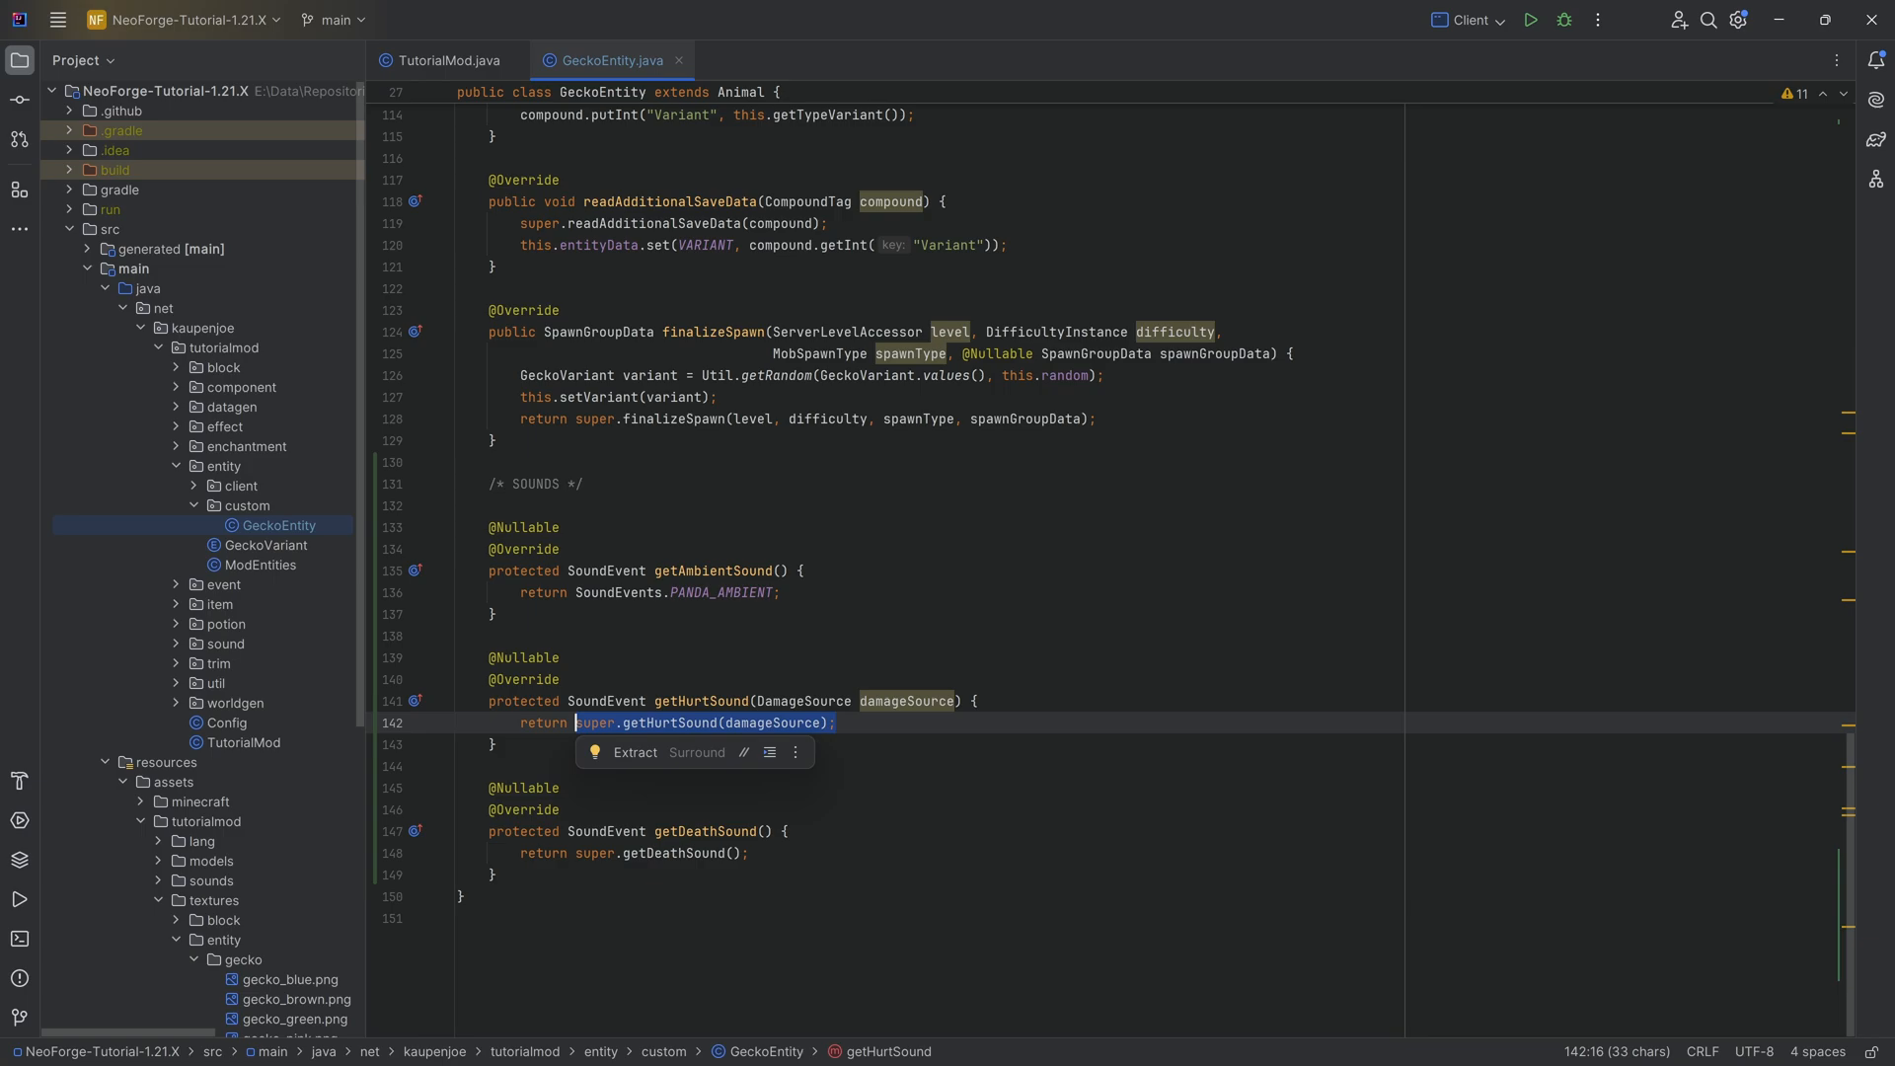
pyautogui.write('SoundEvents.FROG_HURT;')
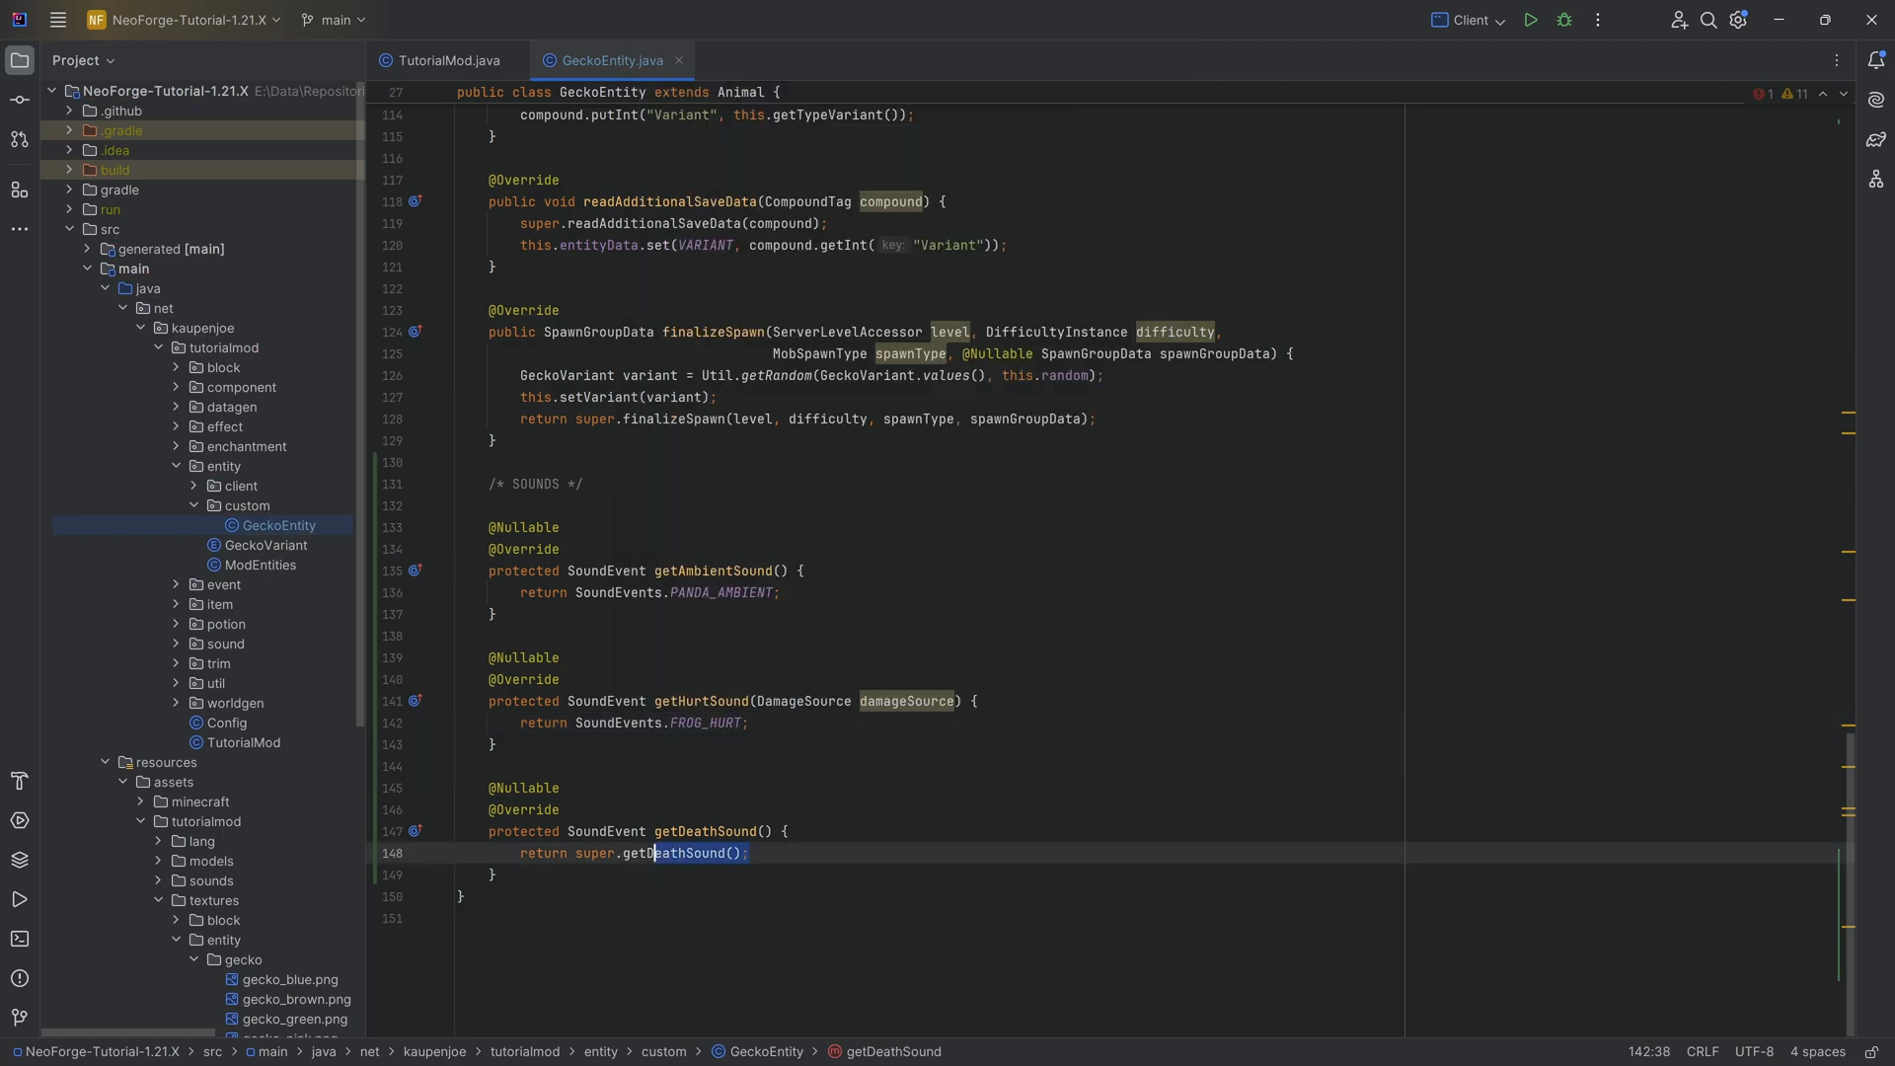
pyautogui.write('SoundEvents.BAT_DEATH;')
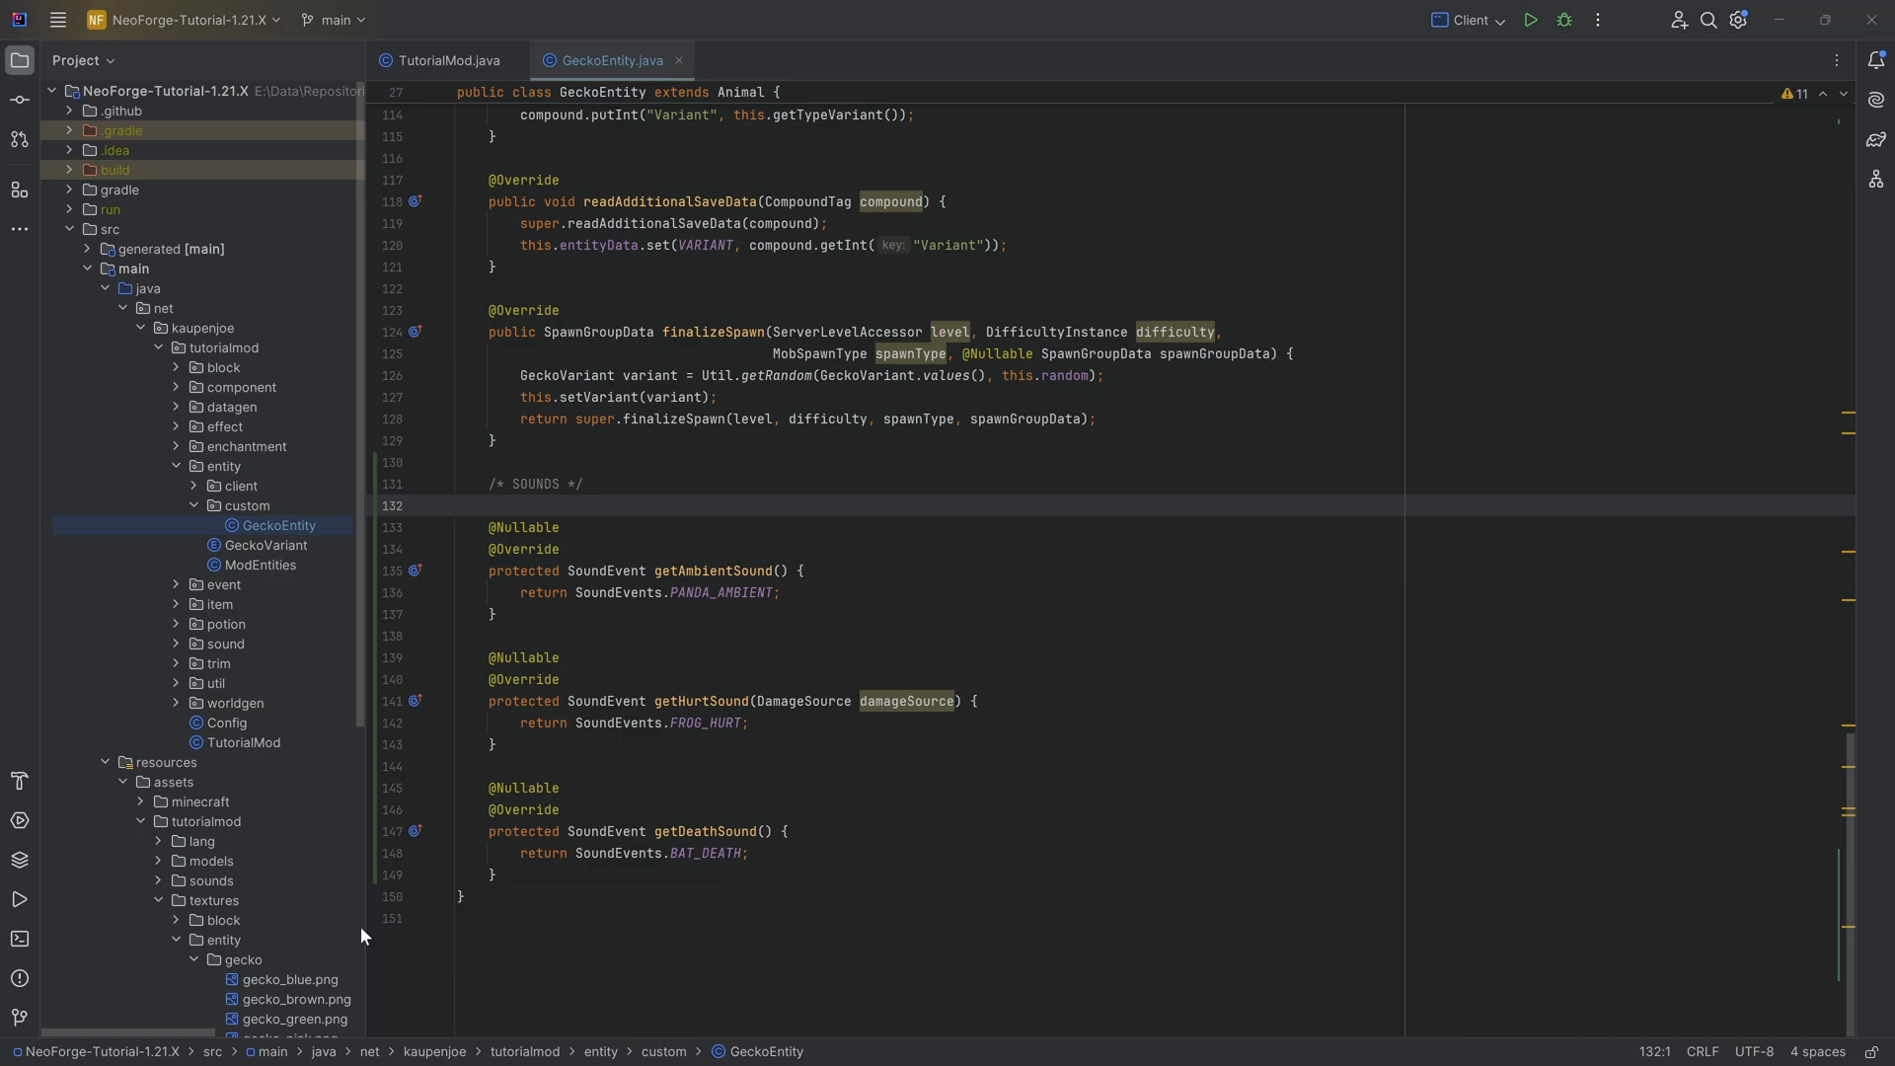
# Run the 'Client' configuration to launch Minecraft.
pyautogui.moveTo(459, 506); pyautogui.dragTo(493, 875)
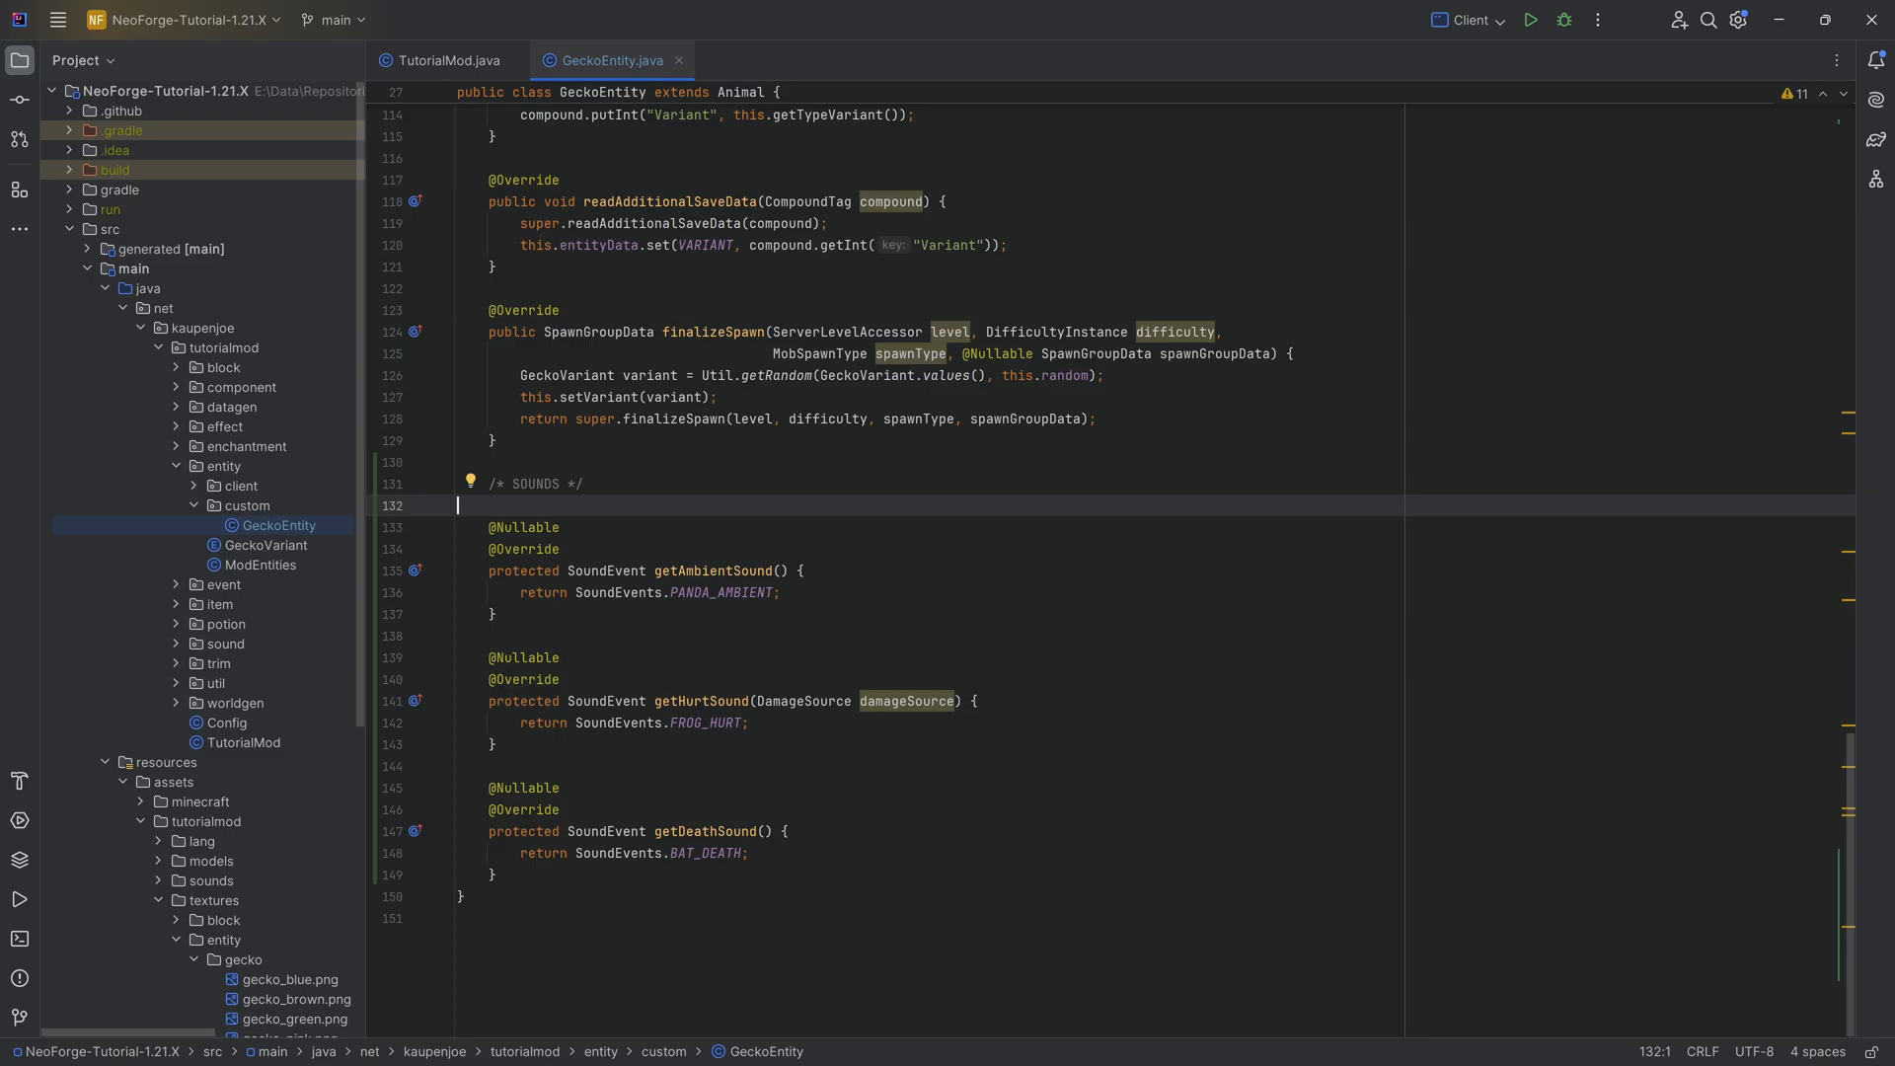
pyautogui.moveTo(1527, 21)
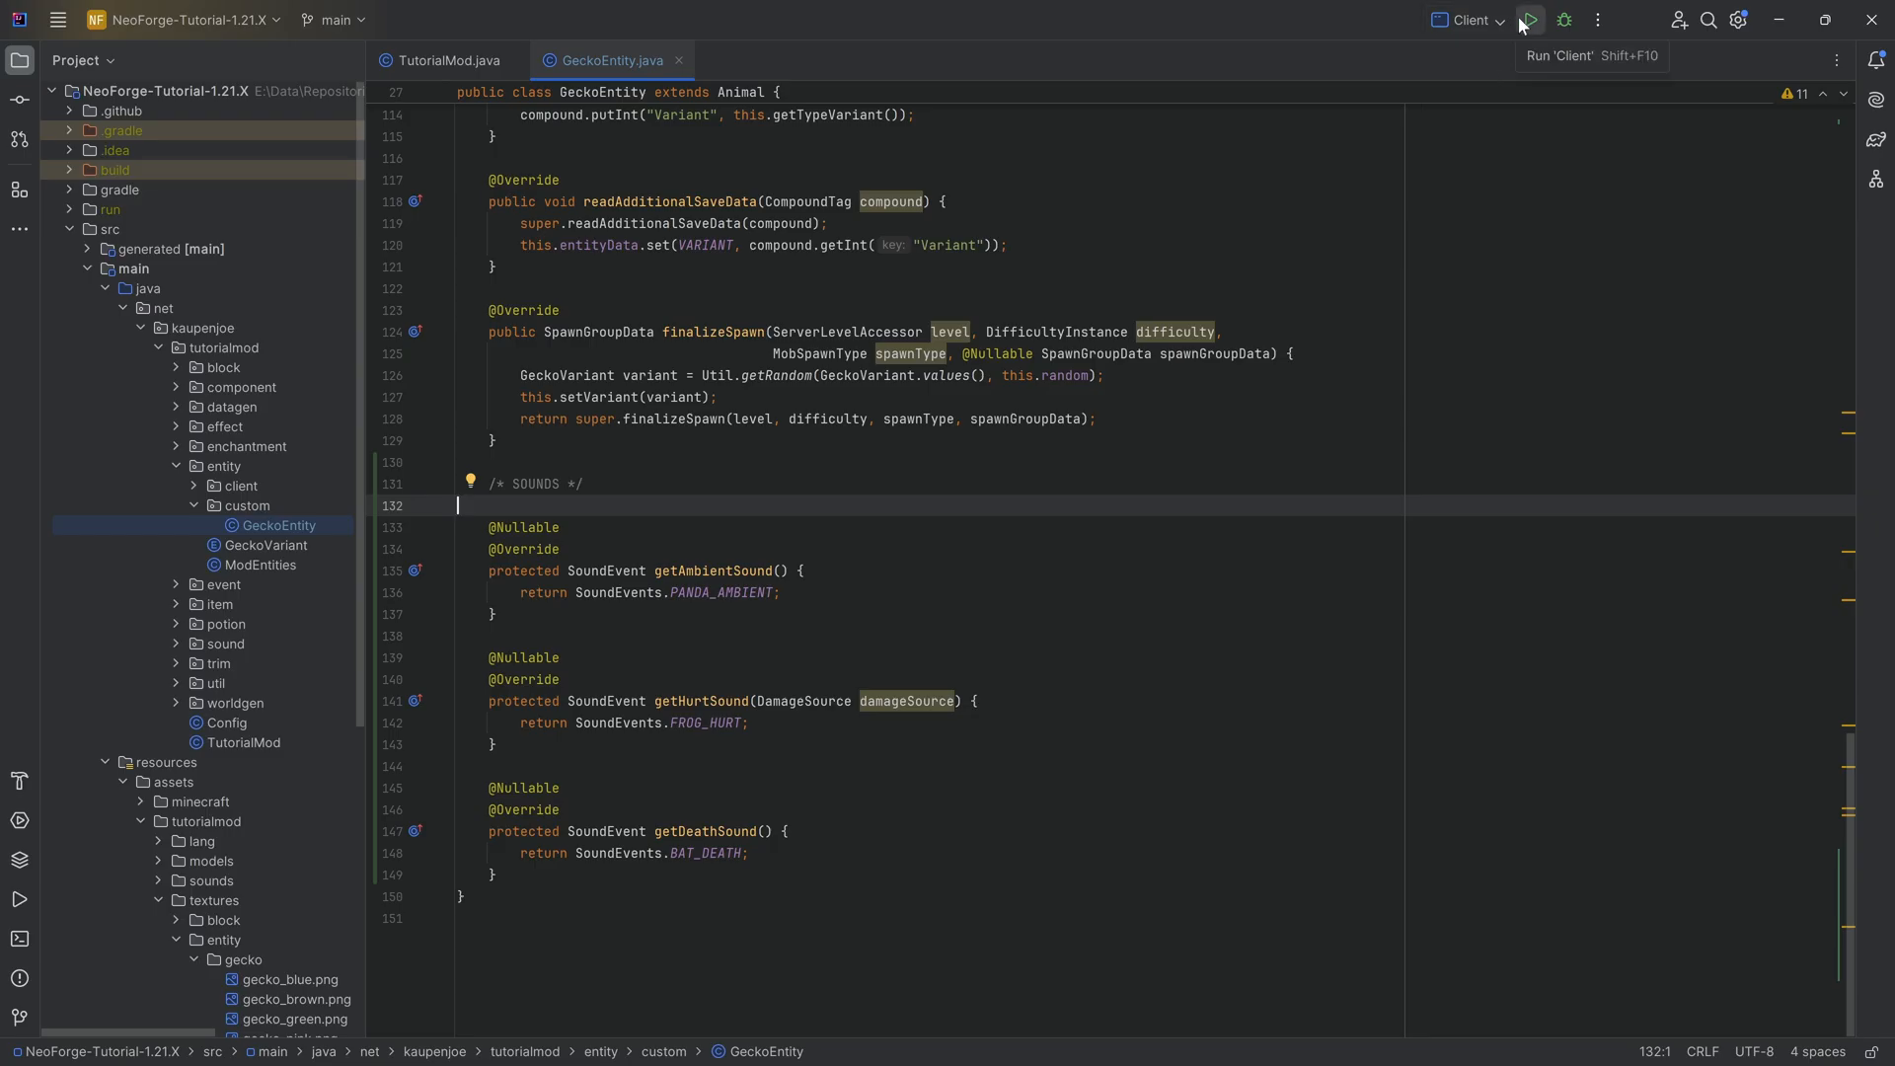
pyautogui.click(1529, 20)
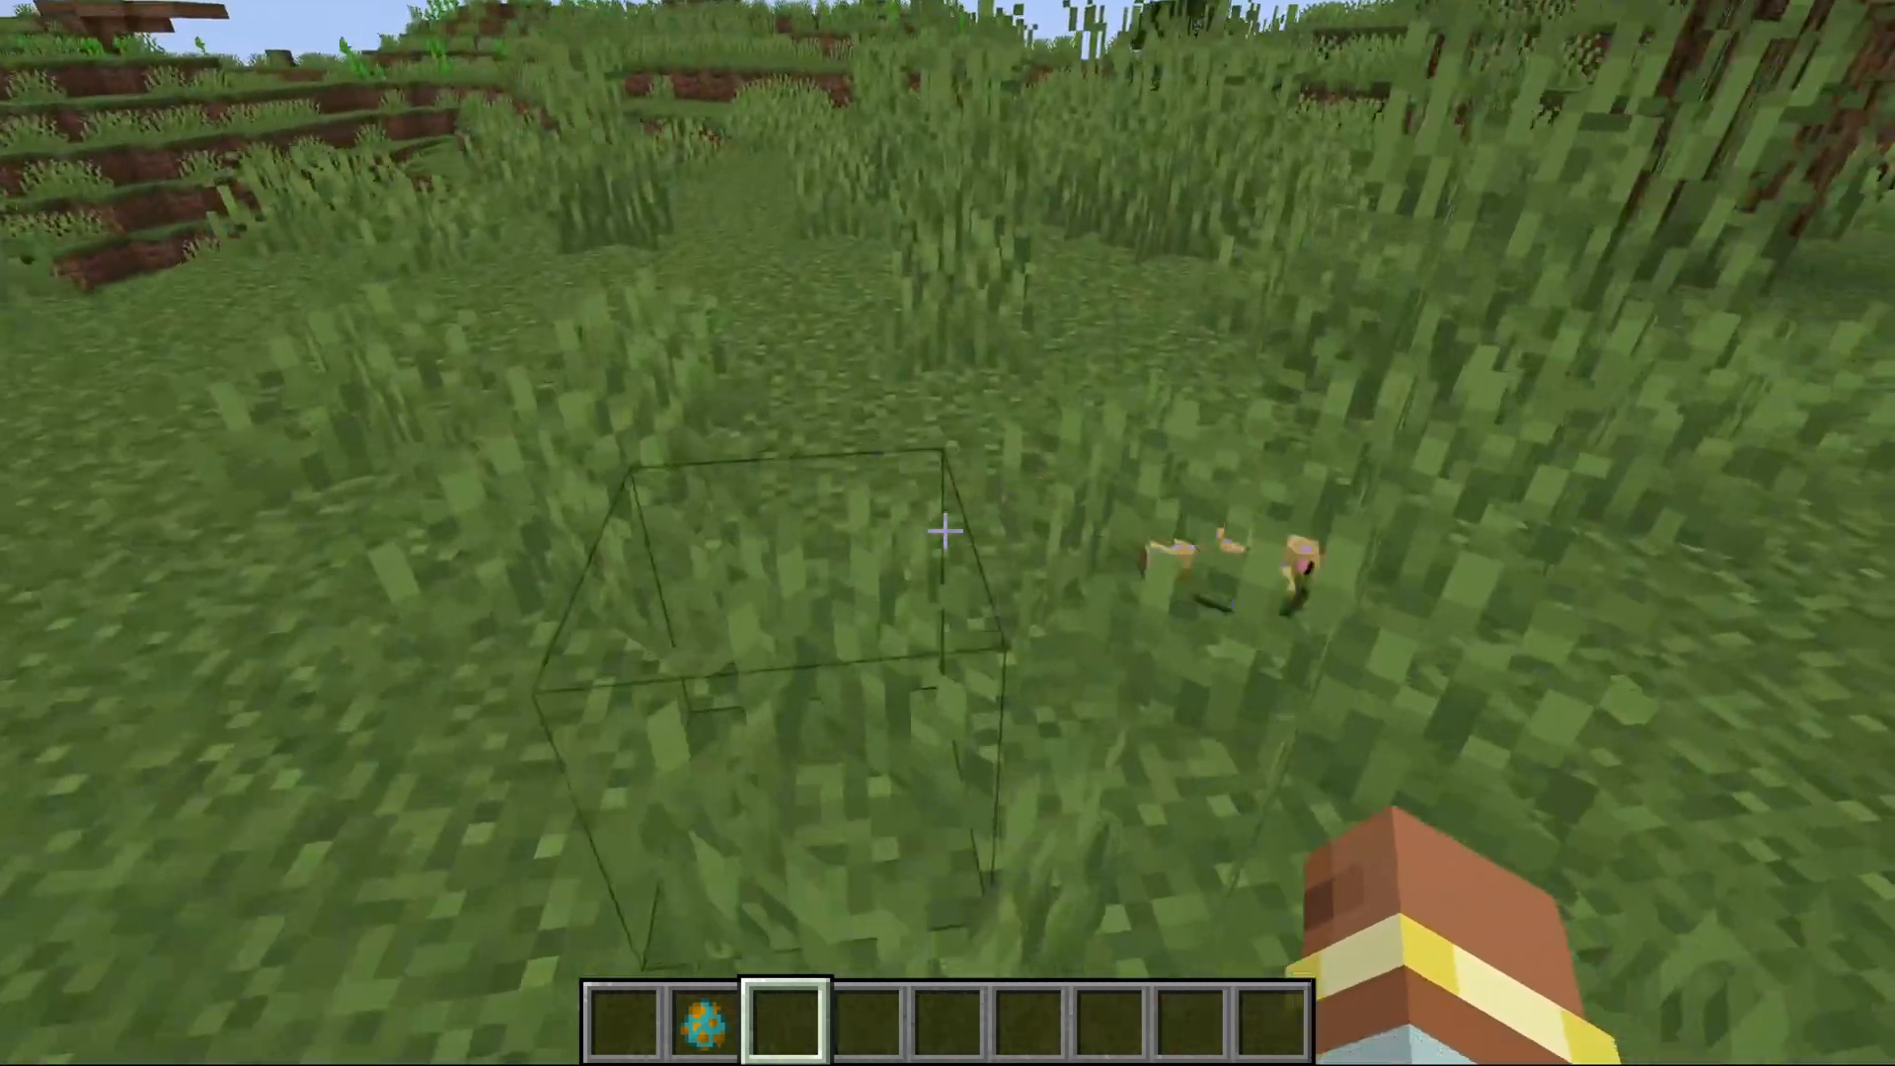
# Take a Netherite Sword from the creative inventory into the hotbar.
pyautogui.press('e')
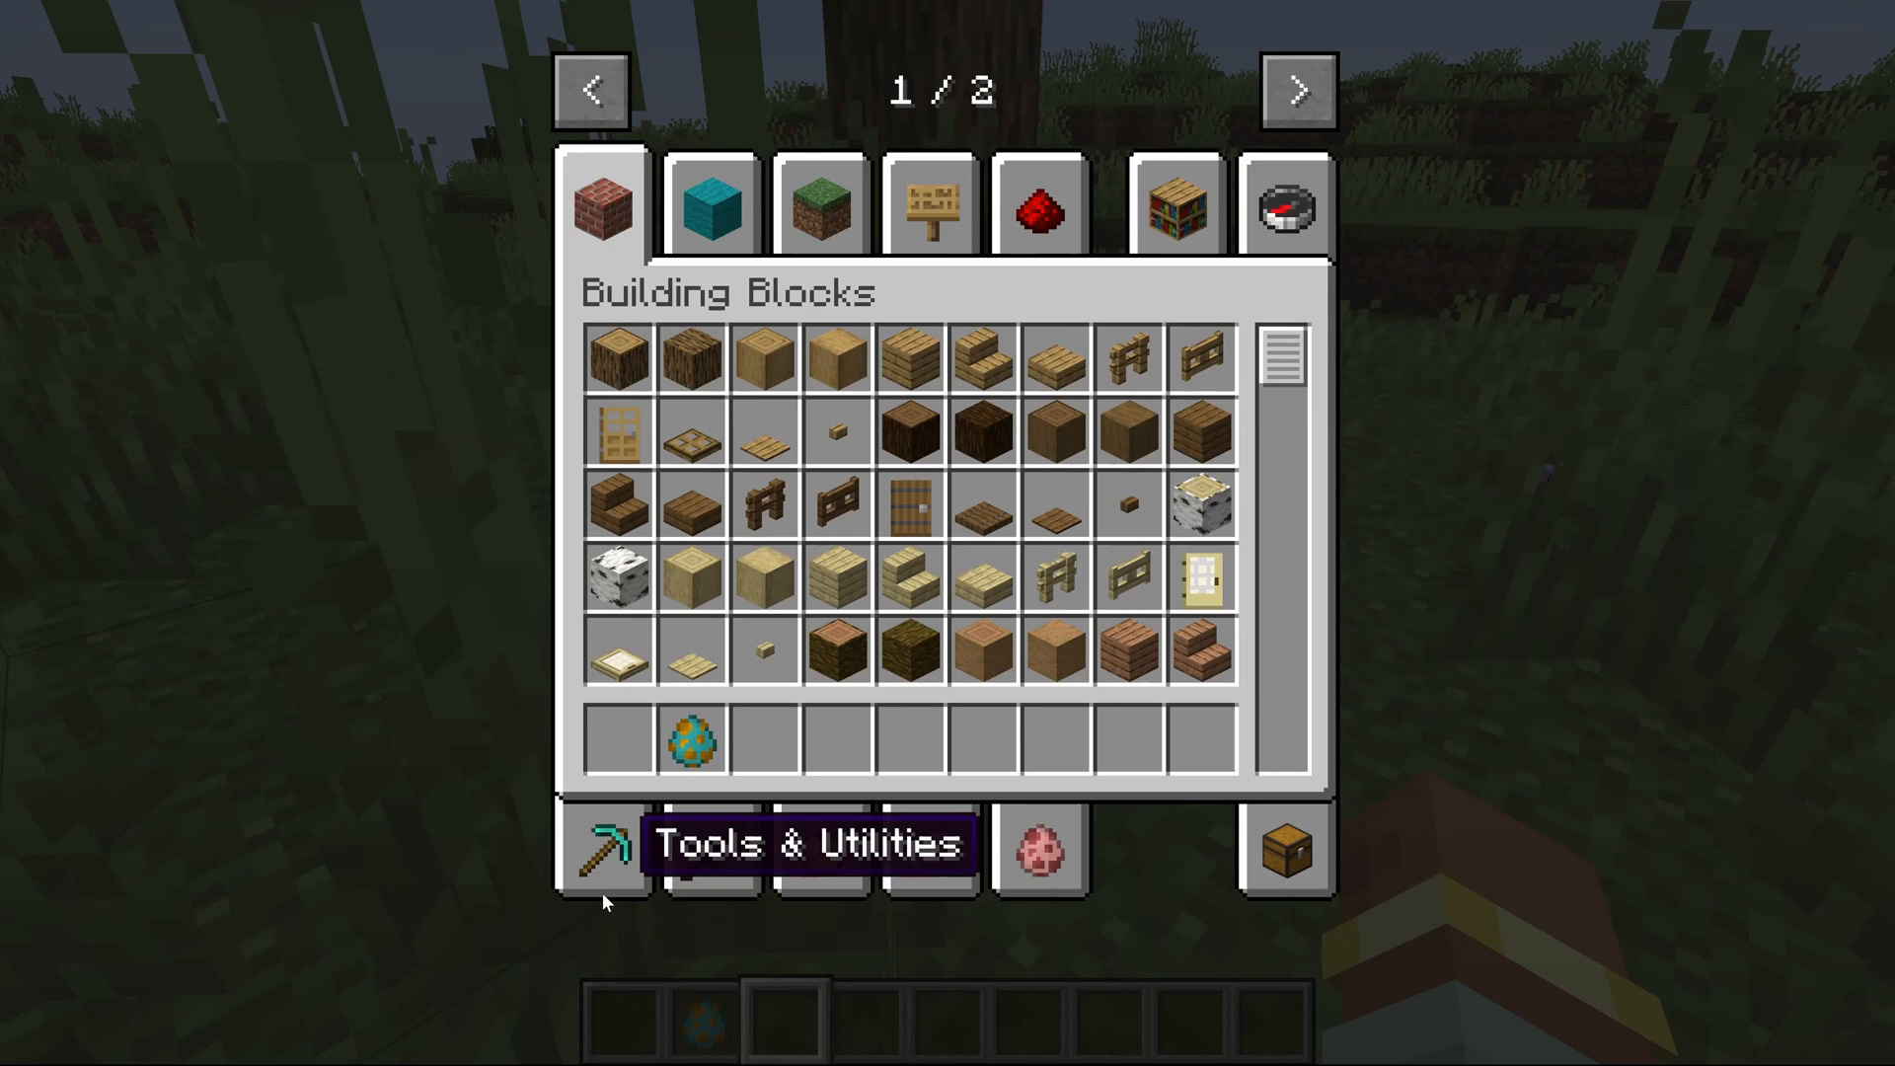
pyautogui.press('Escape')
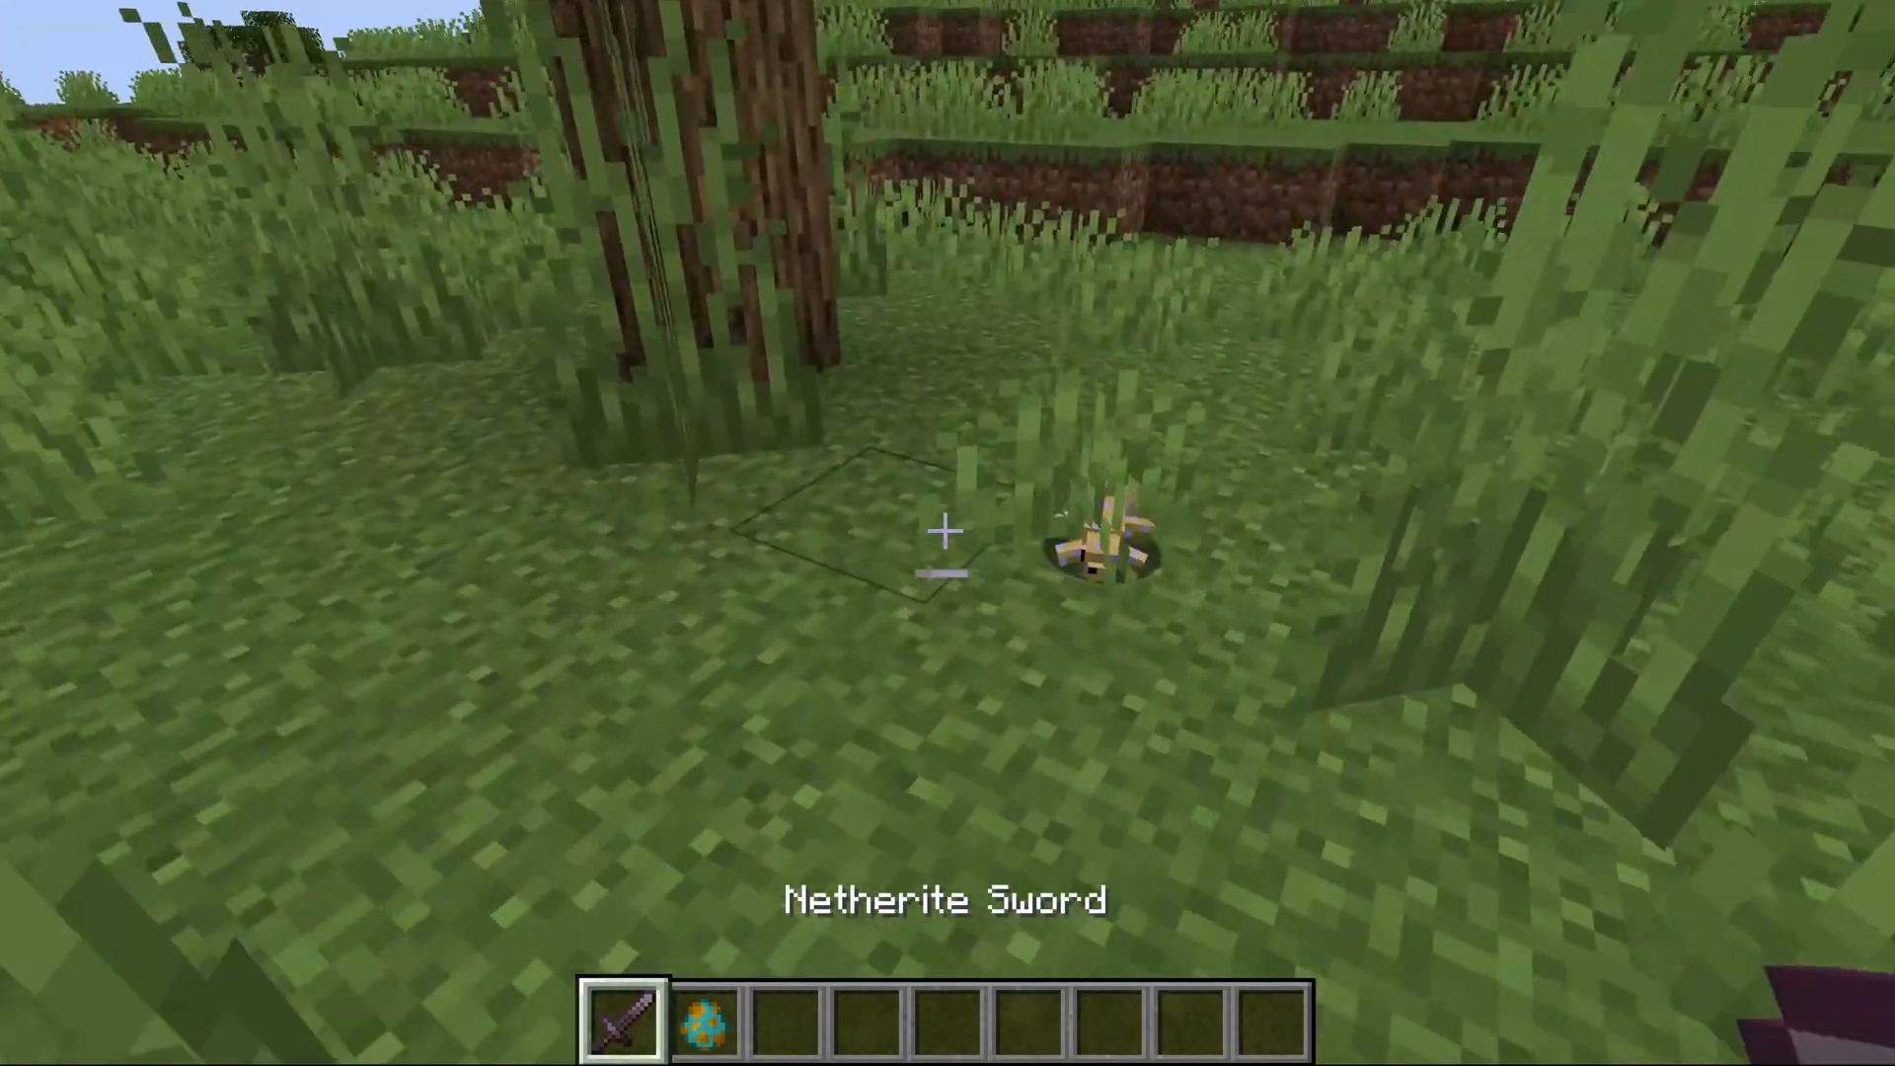